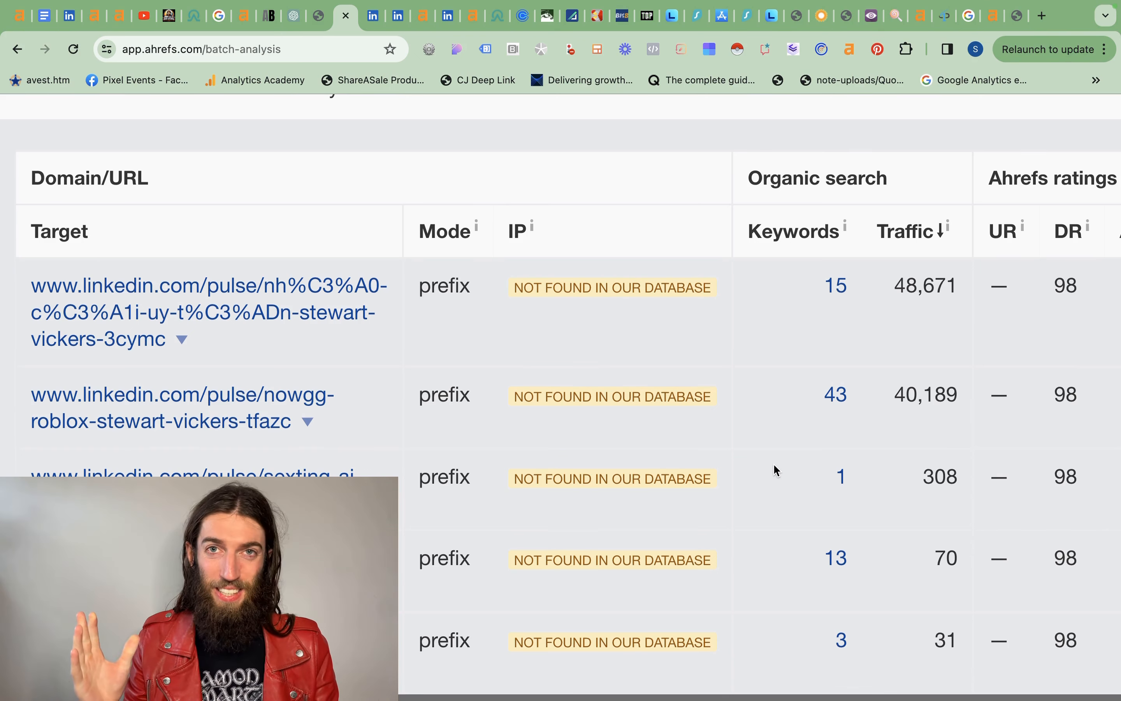
mouse_move(580, 460)
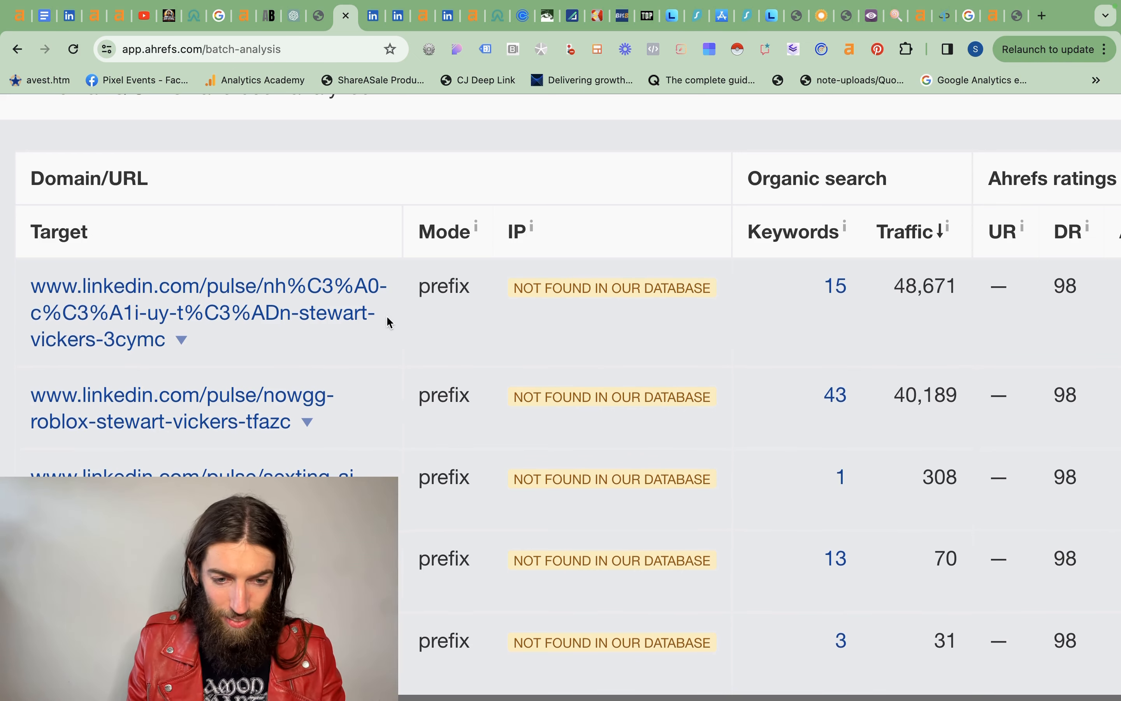
mouse_move(835, 286)
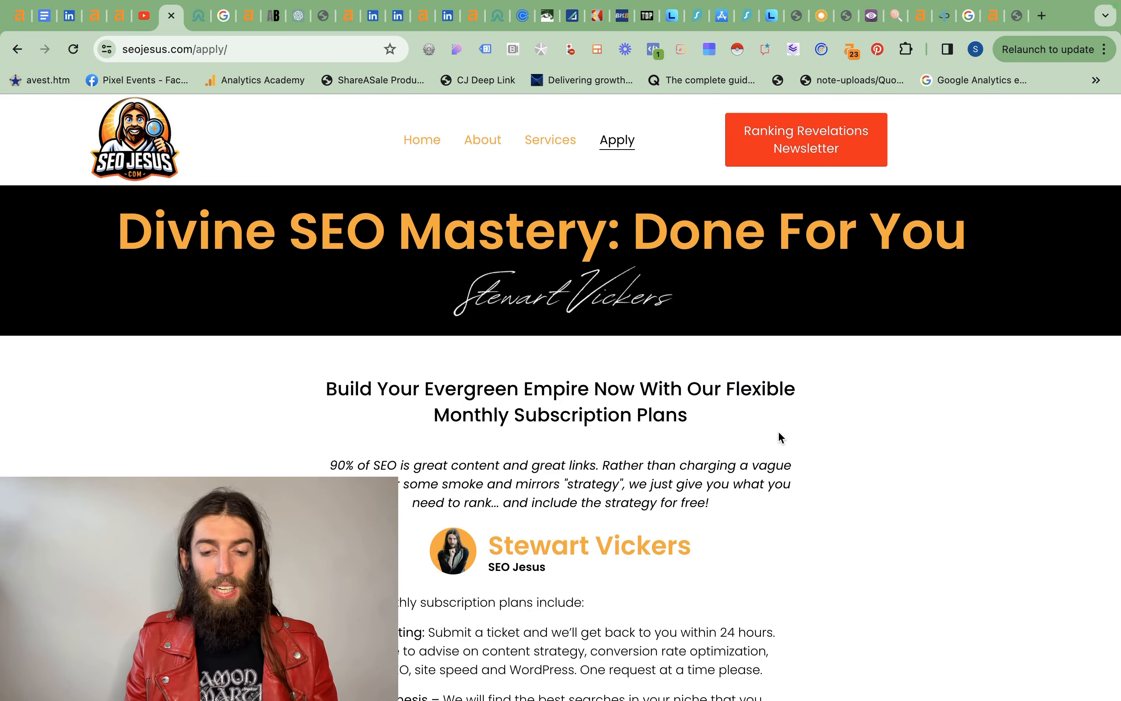
mouse_move(850, 161)
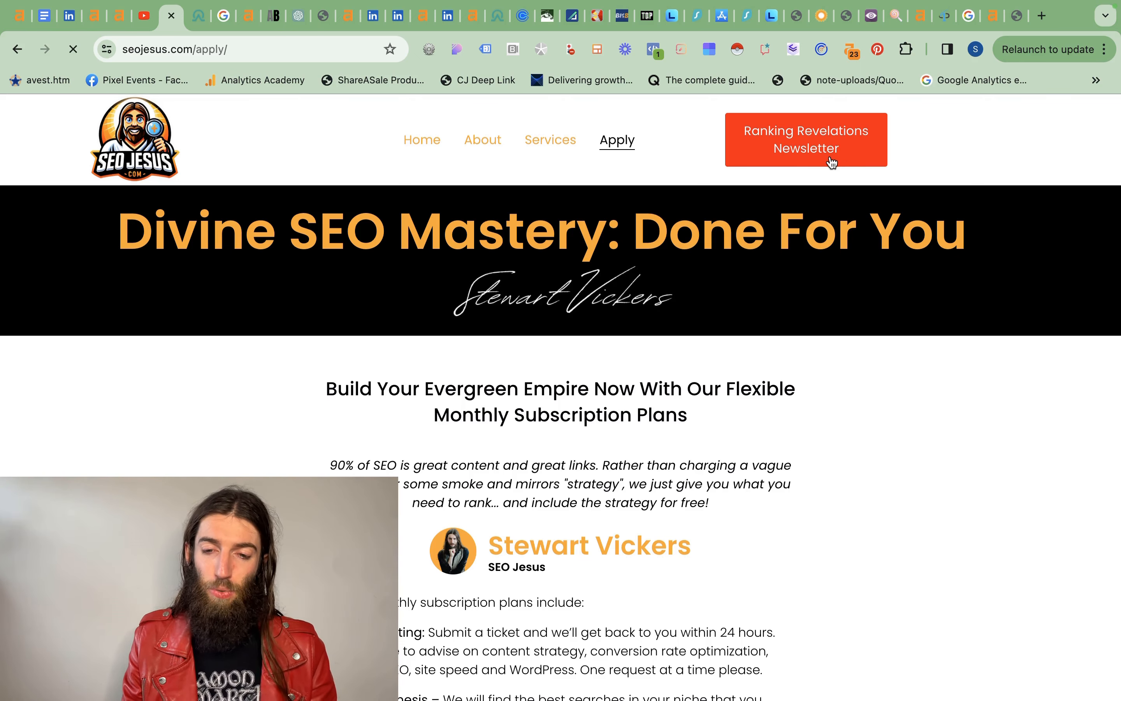
- Go to the Ranking Revelations newsletter signup from the seojesus.com apply page
left_click(806, 140)
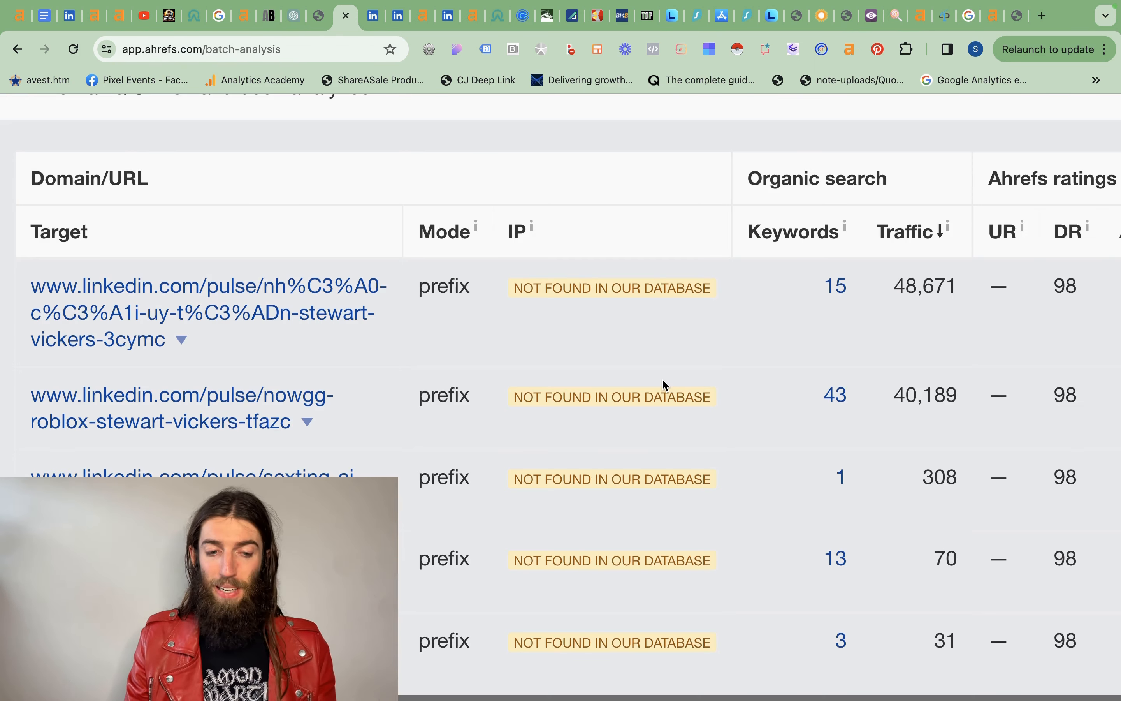
mouse_move(315, 341)
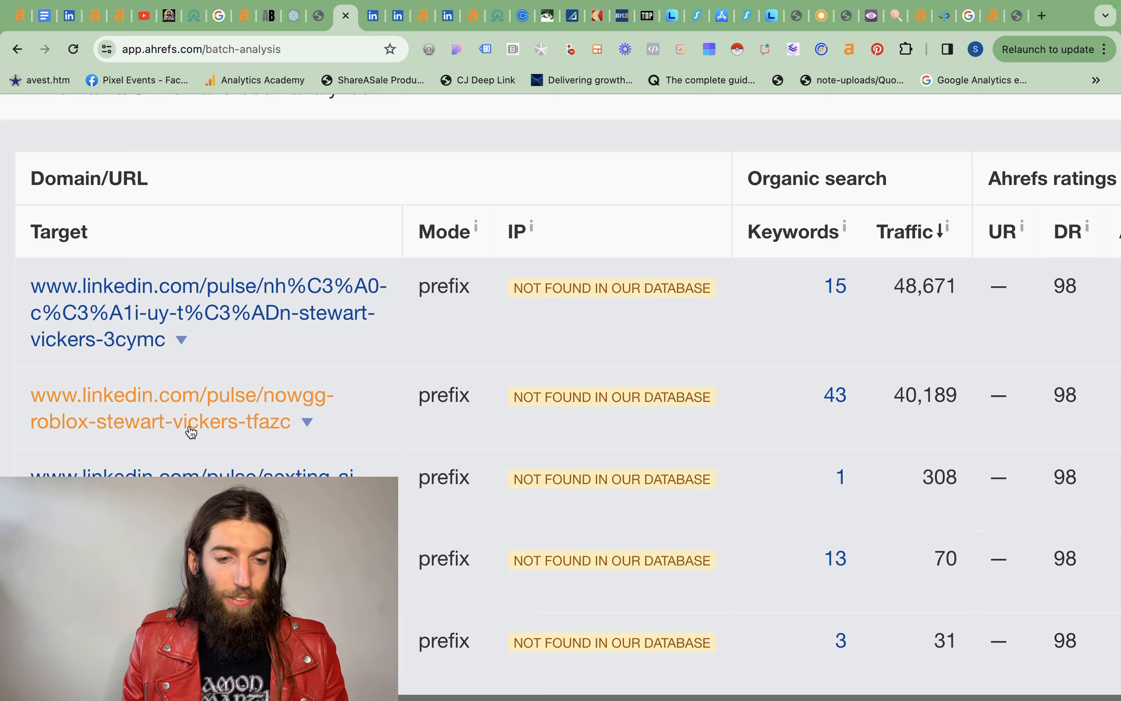
mouse_move(265, 285)
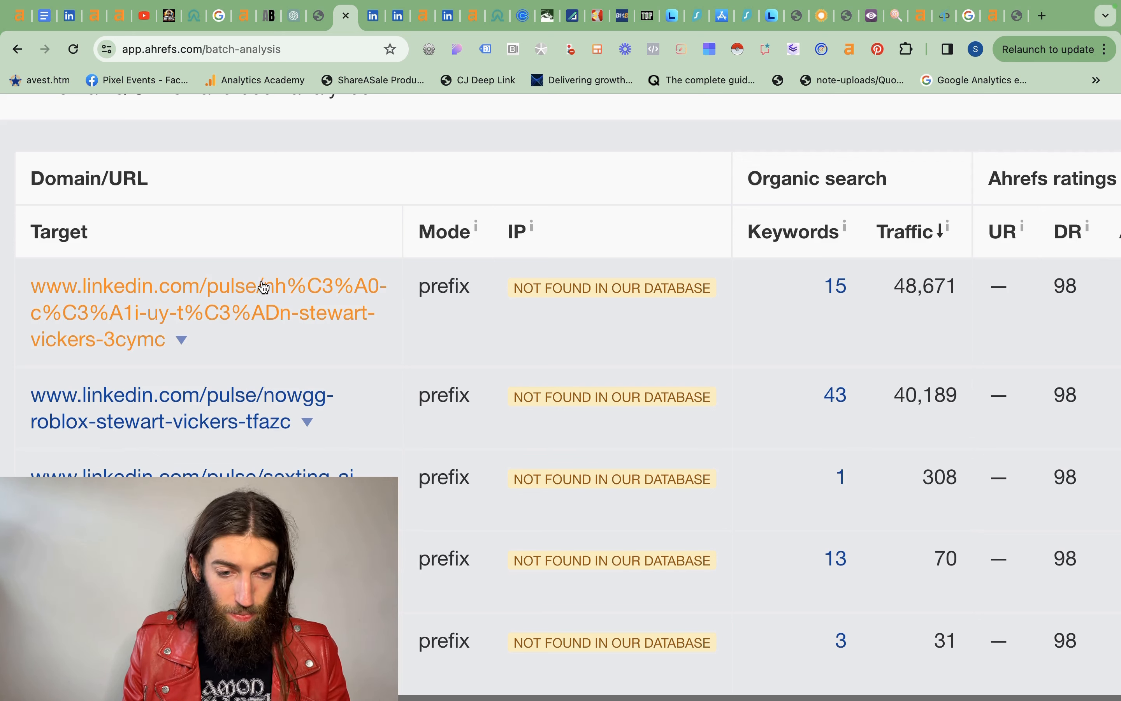
mouse_move(277, 299)
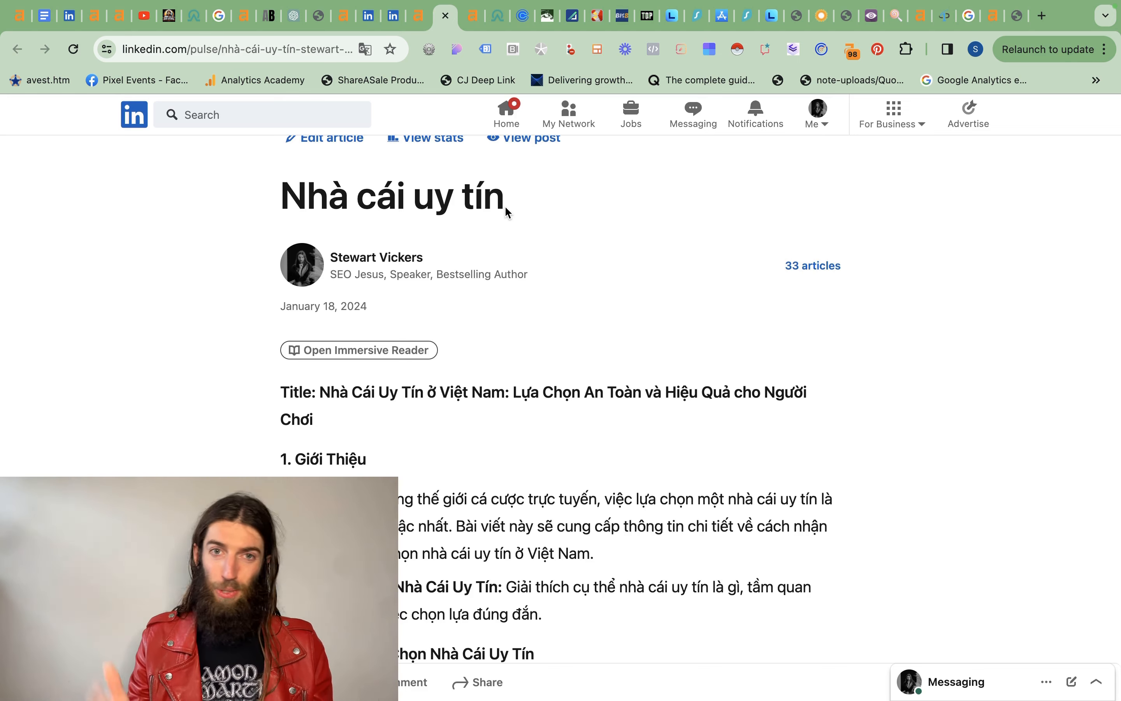
- Read through the article's sections to the end, then return to the ChatGPT chat that wrote it
scroll("down", 3)
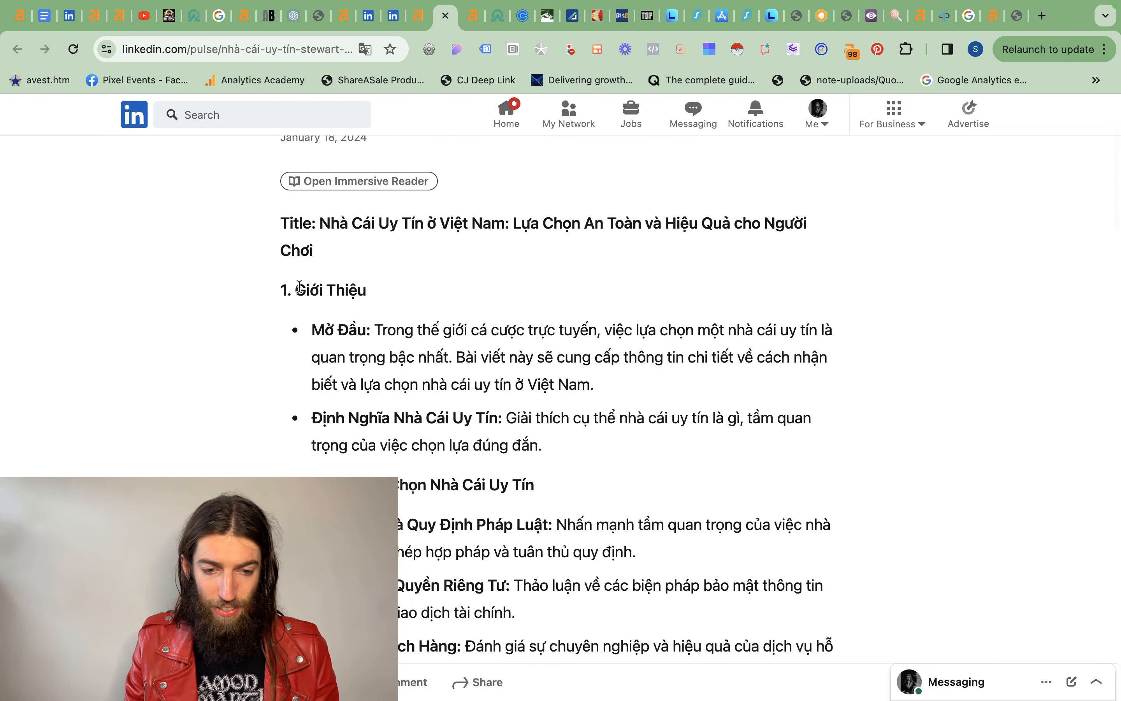
scroll("down", 3)
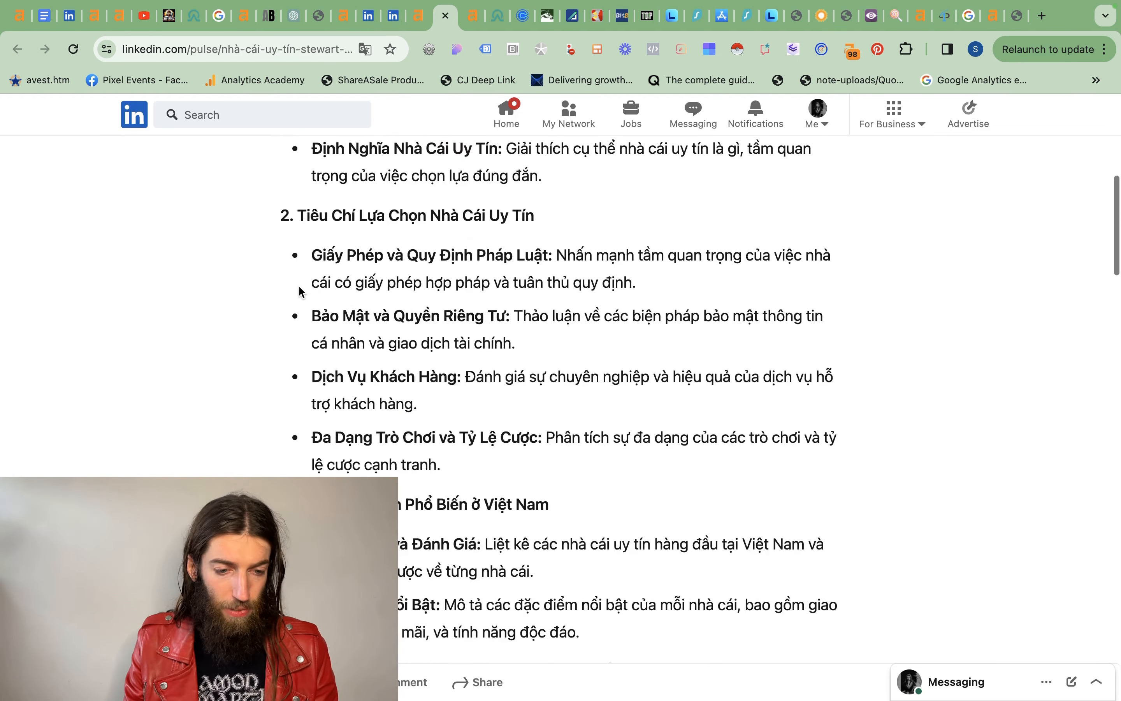
scroll("down", 3)
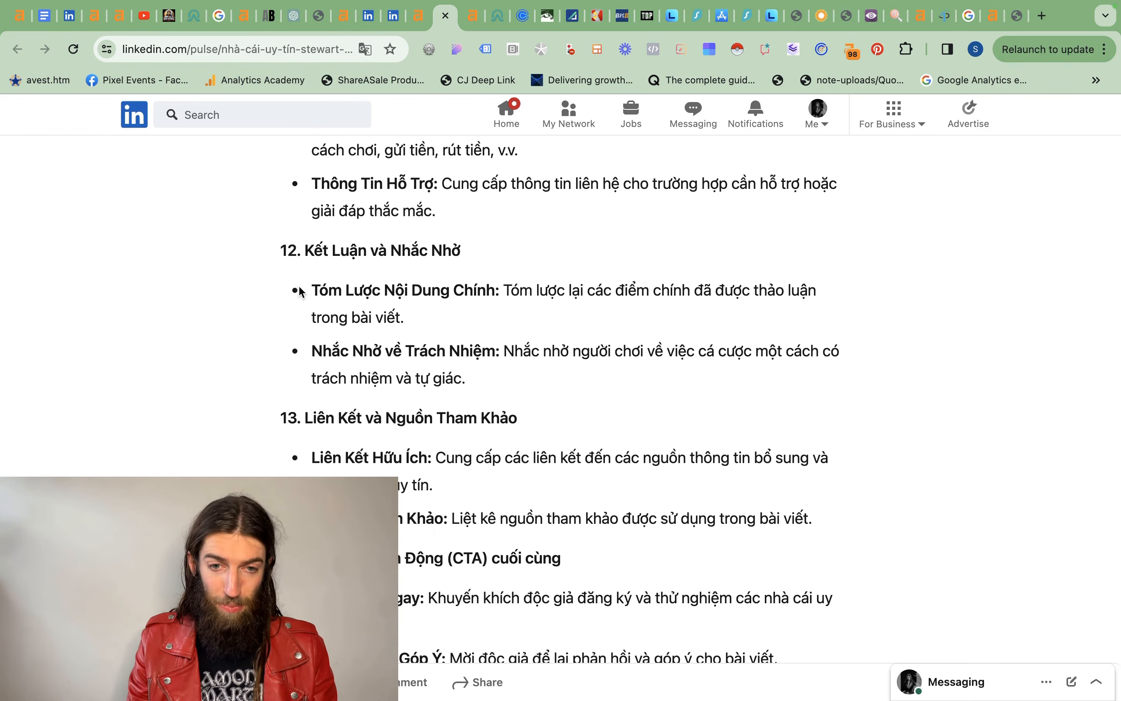
left_click(294, 15)
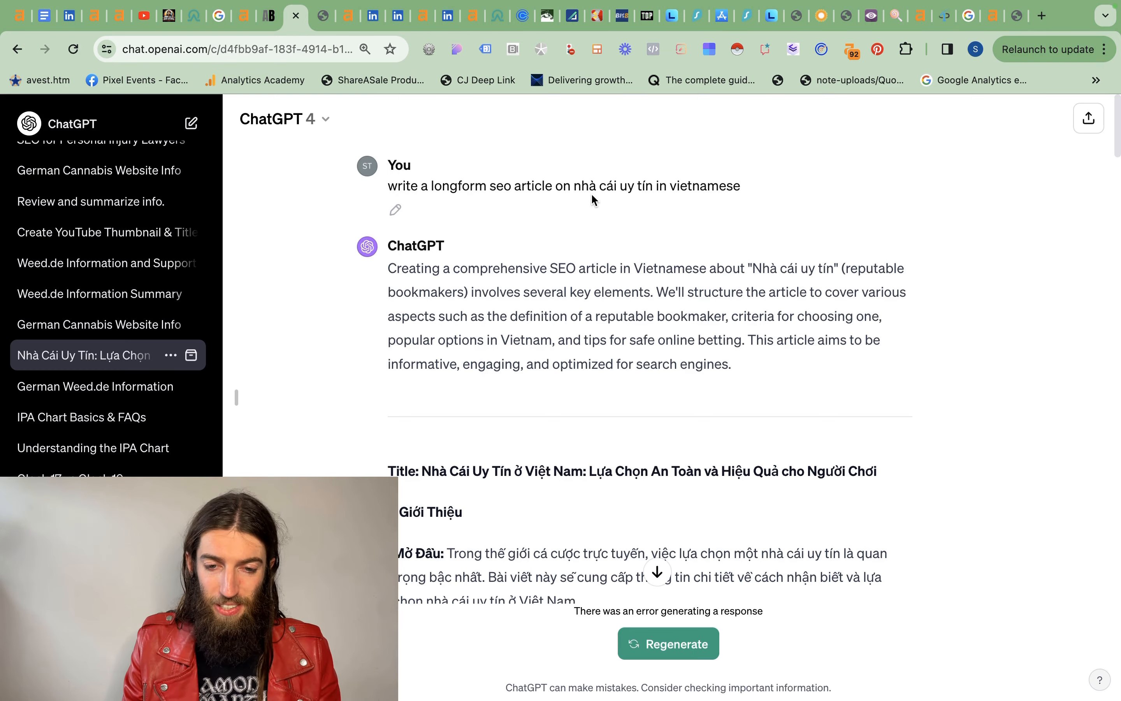
- Highlight the keyword nhà cái uy tín in the prompt and scroll through the generated article and 'keep writing' reply
double_click(611, 186)
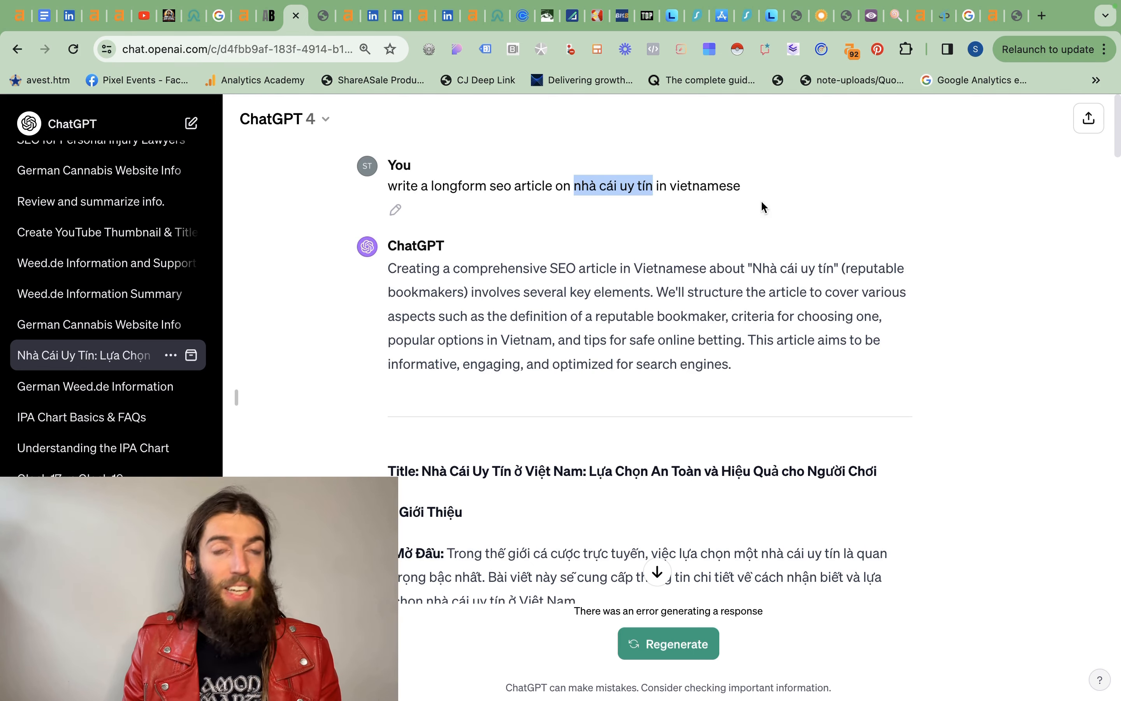
mouse_move(713, 284)
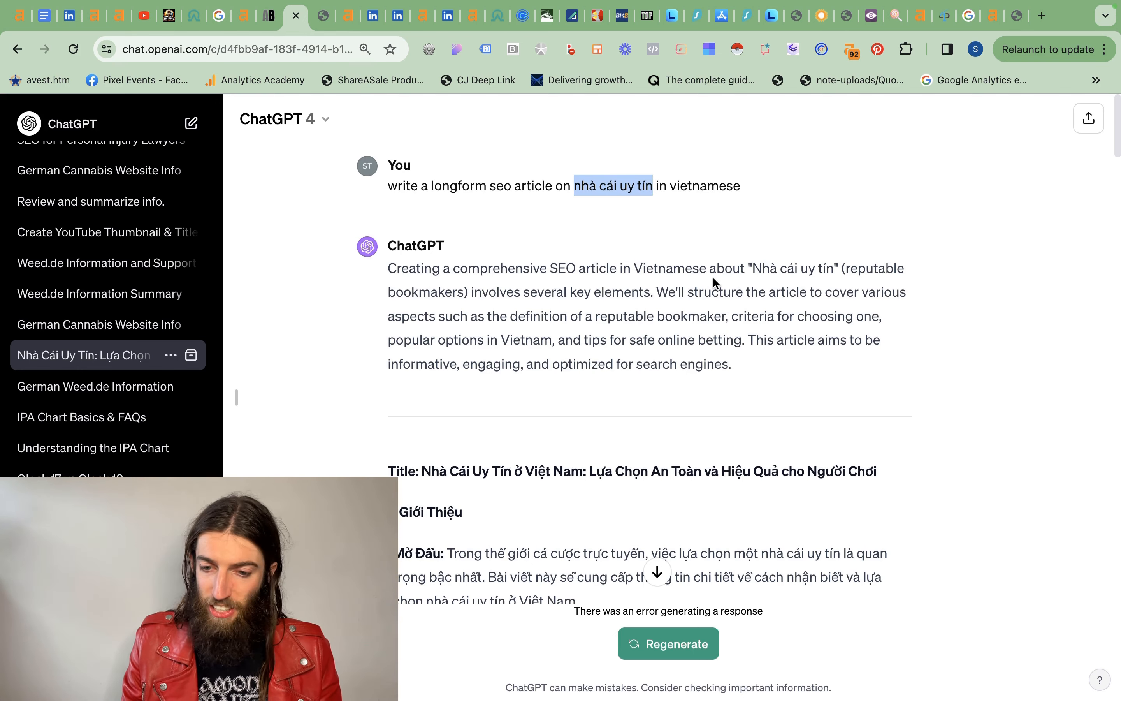
scroll("down", 3)
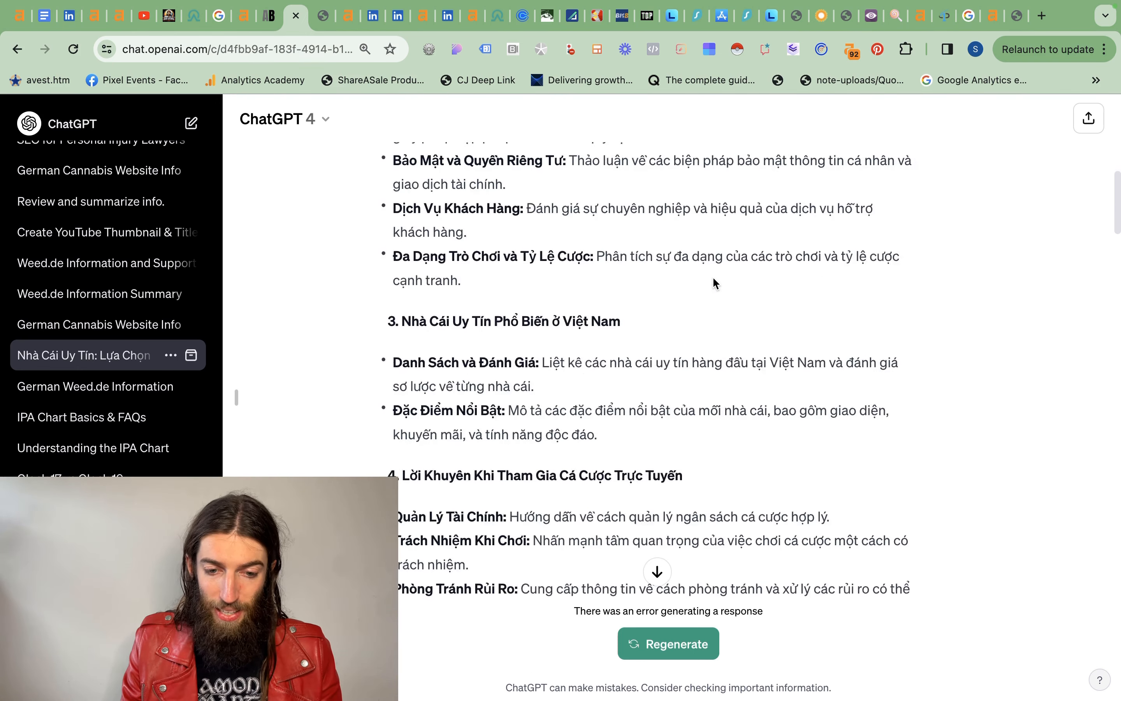
scroll("down", 3)
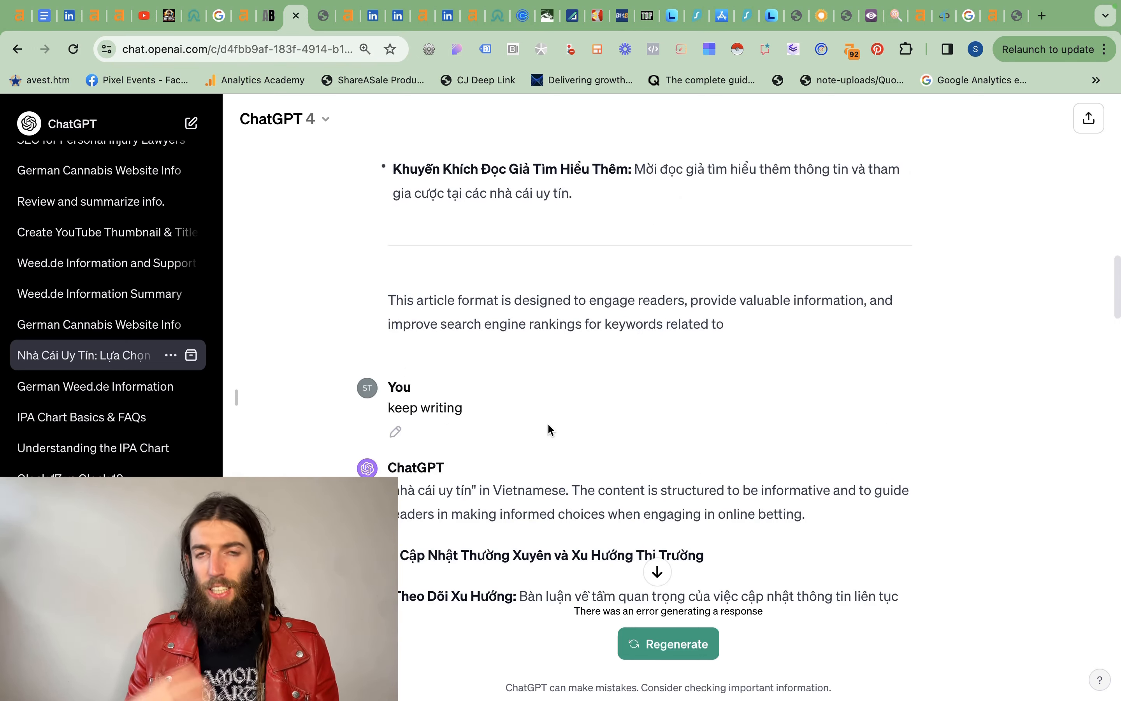
scroll("down", 3)
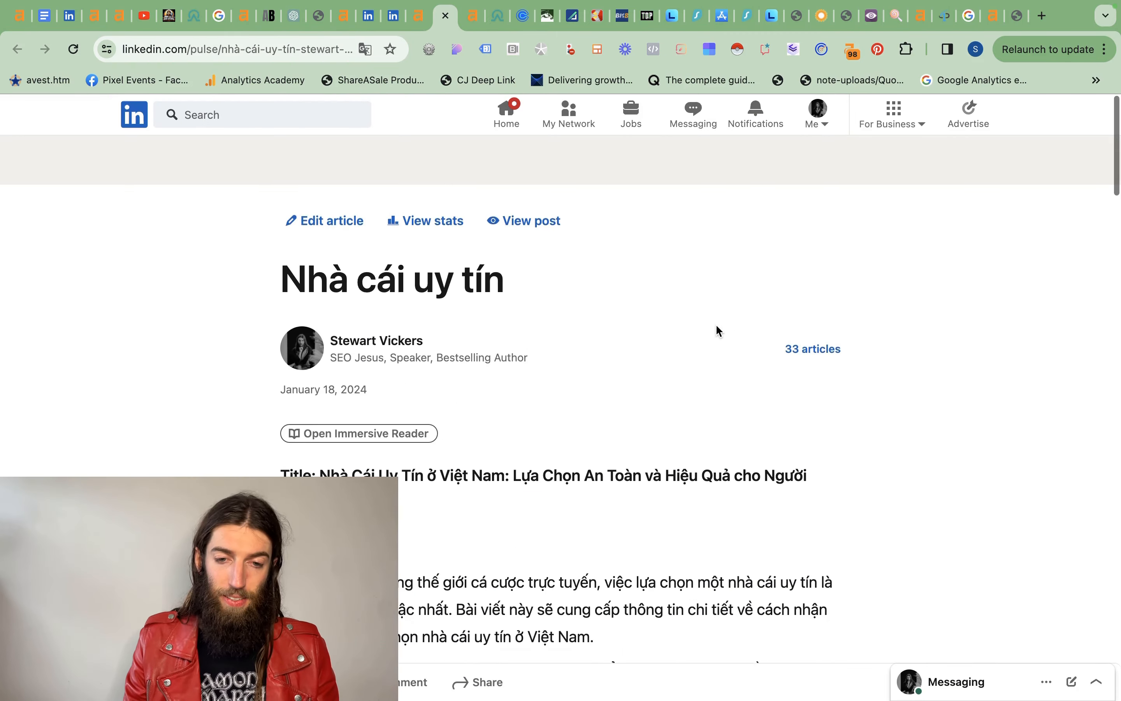
- Translate the article into English as 'Reputable bookmaker', skim it, and move on to the Omega Indexer dashboard
left_click(365, 48)
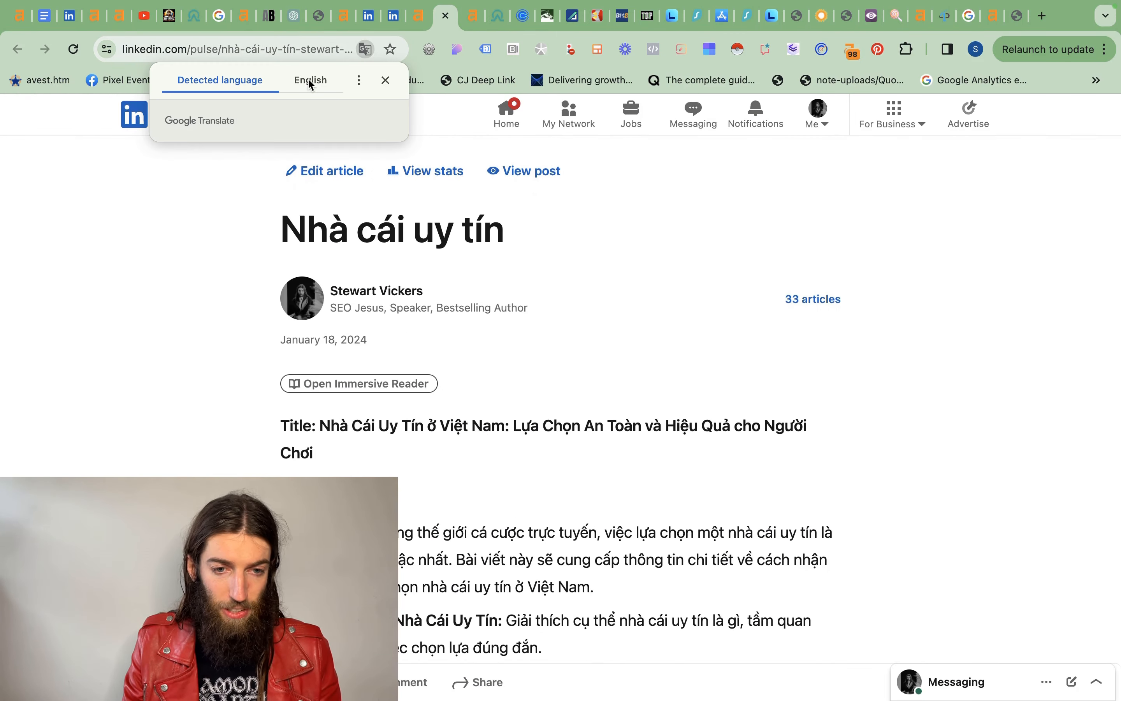
left_click(309, 80)
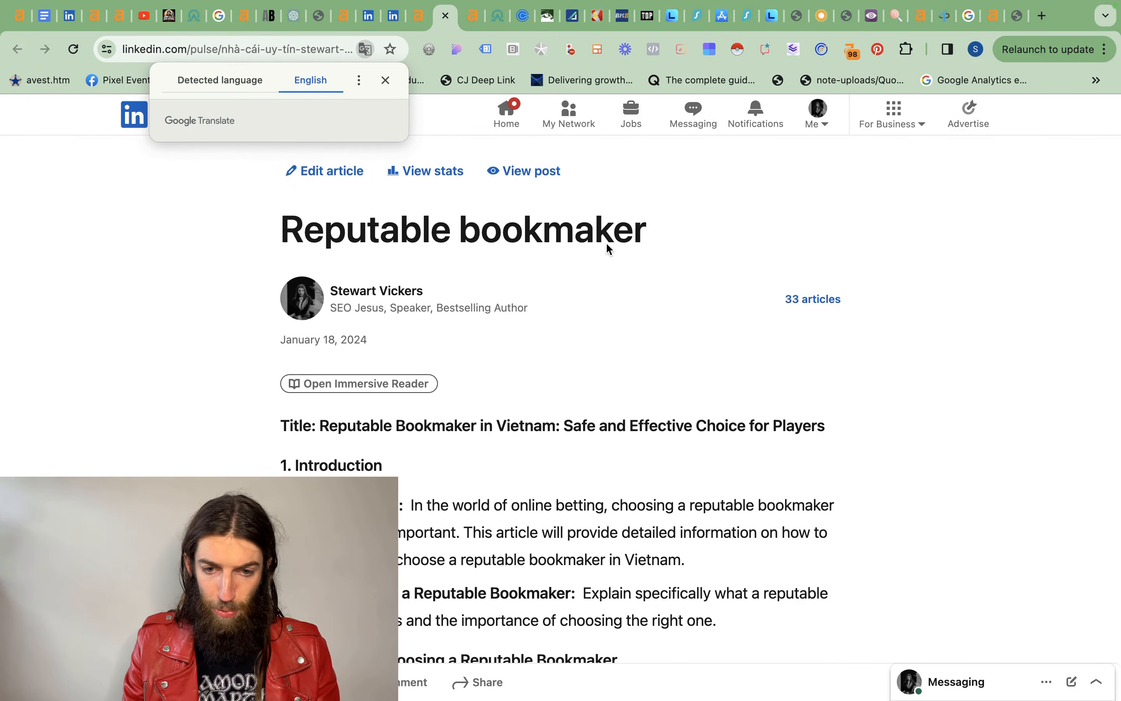
scroll("down", 3)
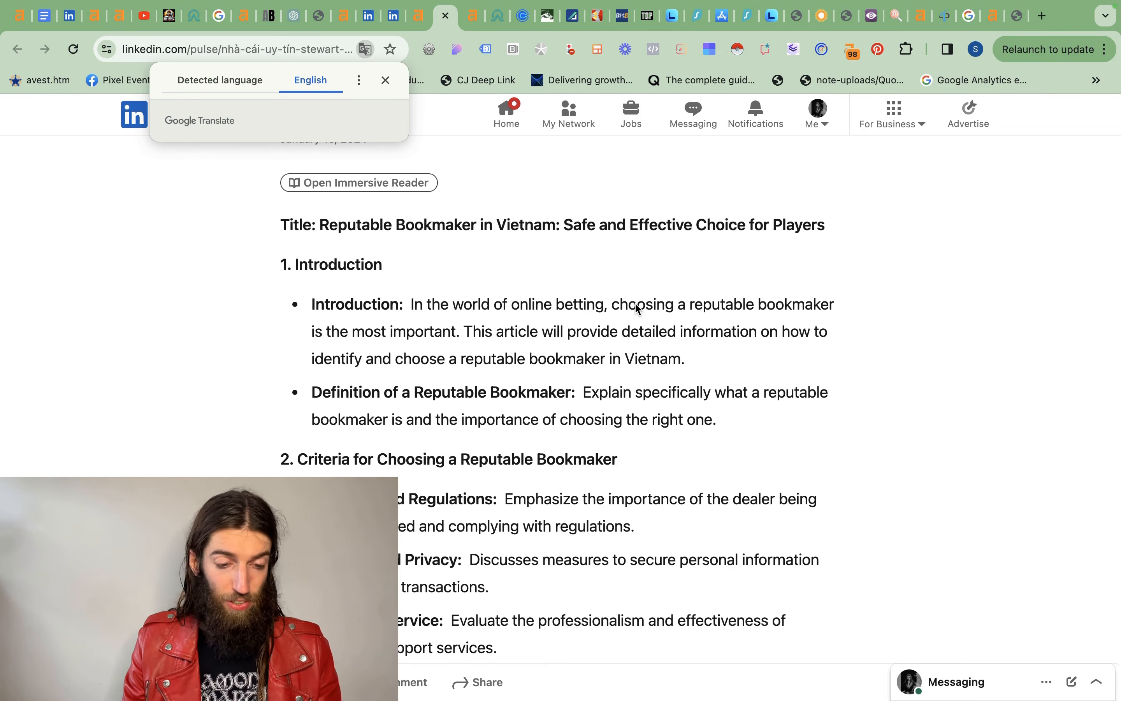
scroll("up", 3)
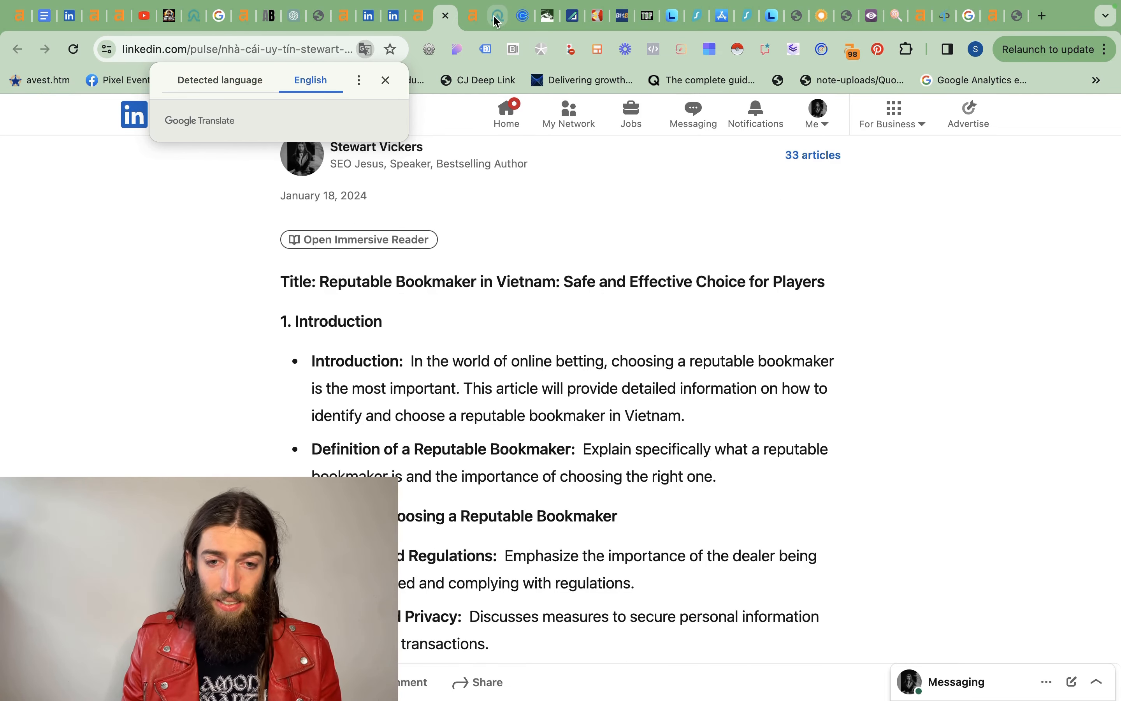
left_click(493, 15)
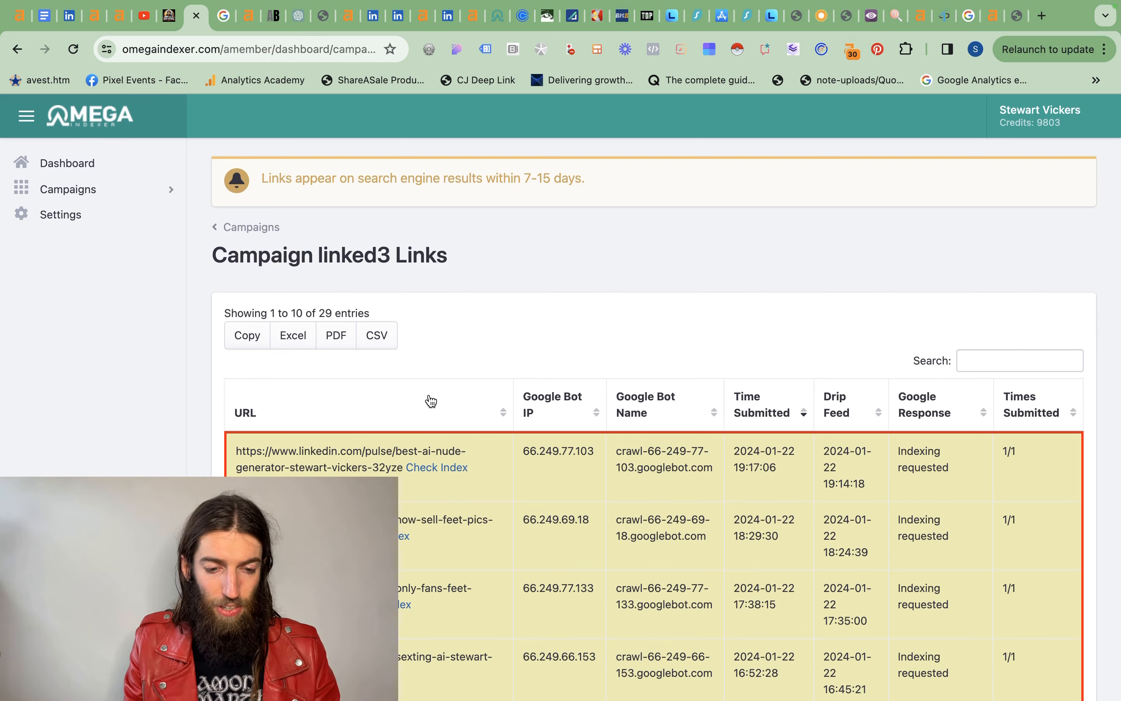
- Leave the linked3 campaign links table for the article's Ahrefs Site Explorer overview
left_click(436, 467)
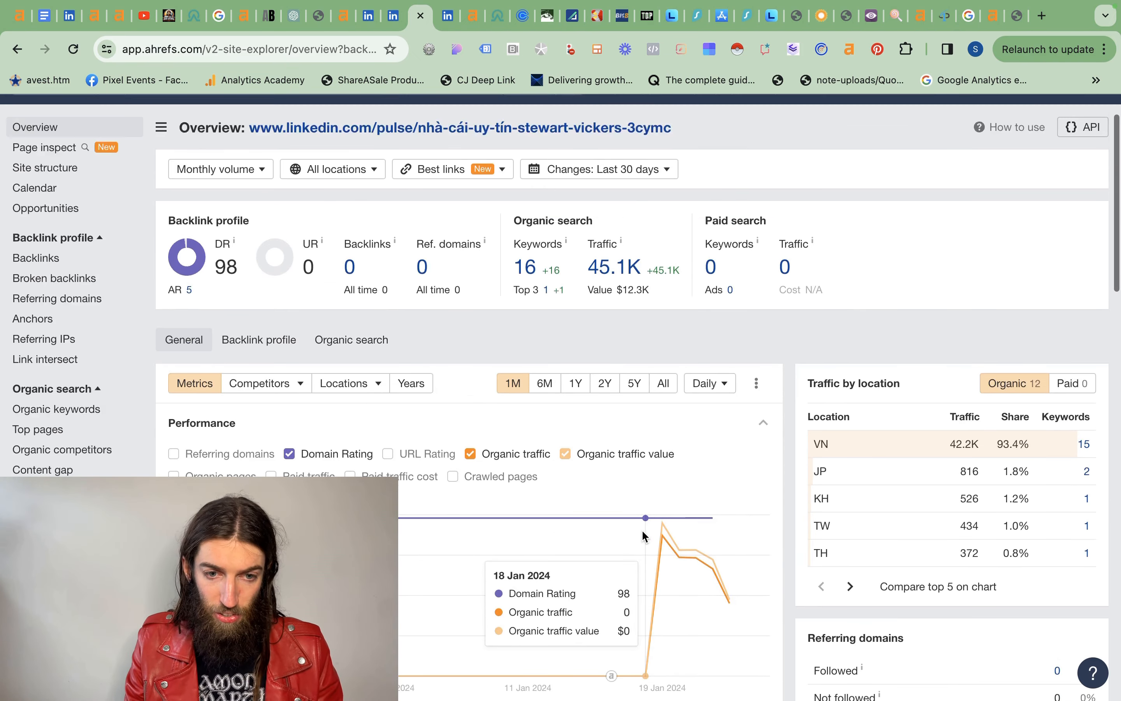
- Bring up the Calendar report and scroll through the article's 26 position changes over the last seven days
scroll("down", 3)
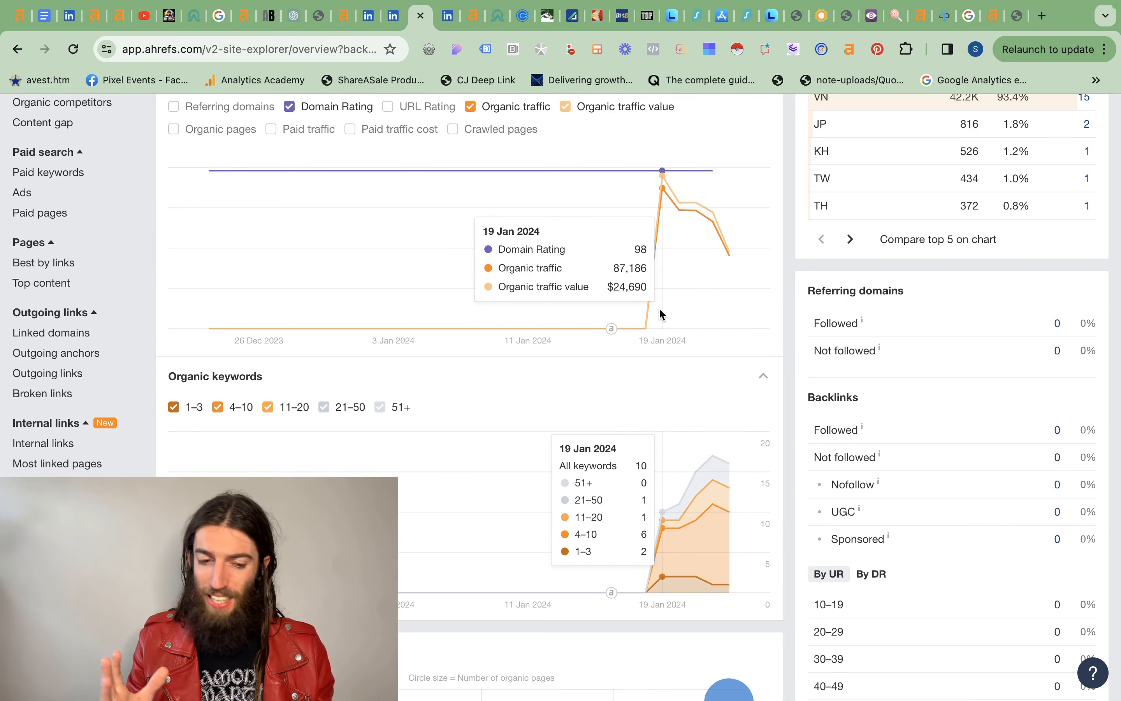
mouse_move(639, 303)
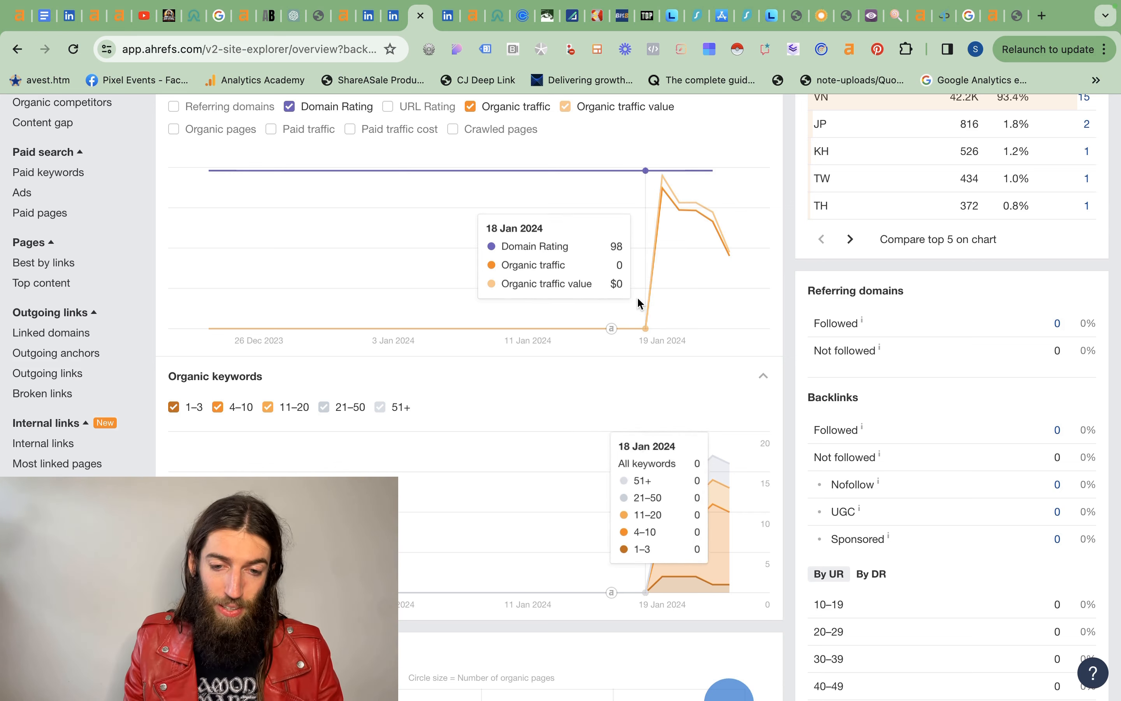
mouse_move(680, 247)
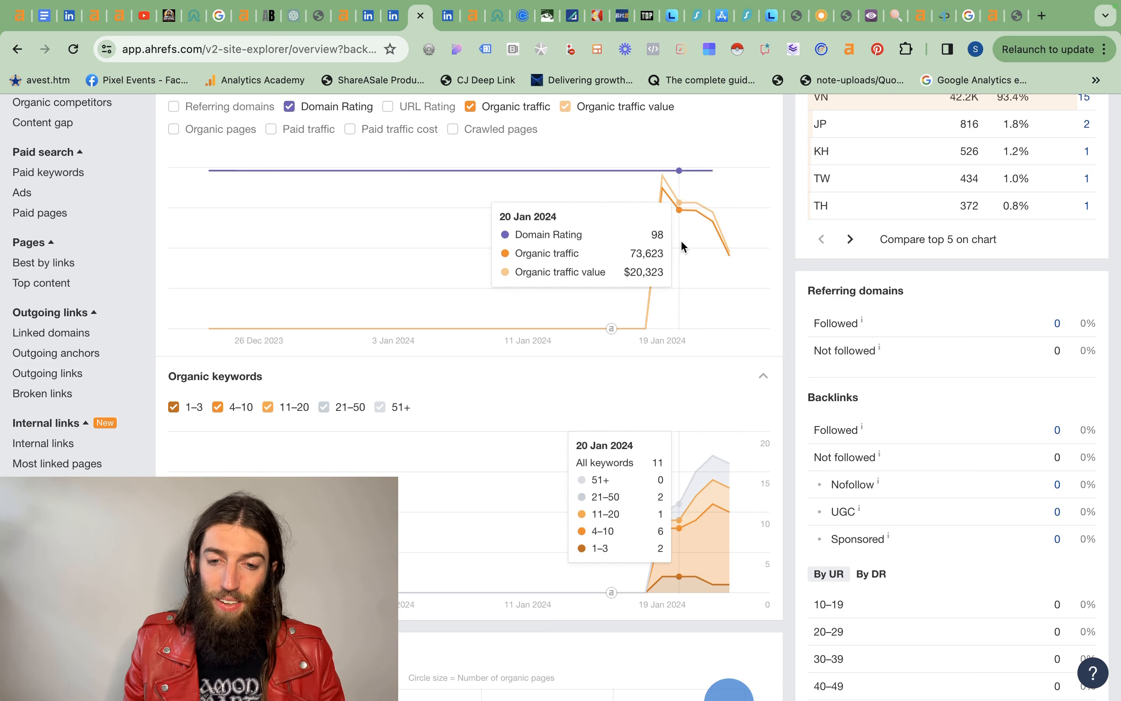
mouse_move(711, 222)
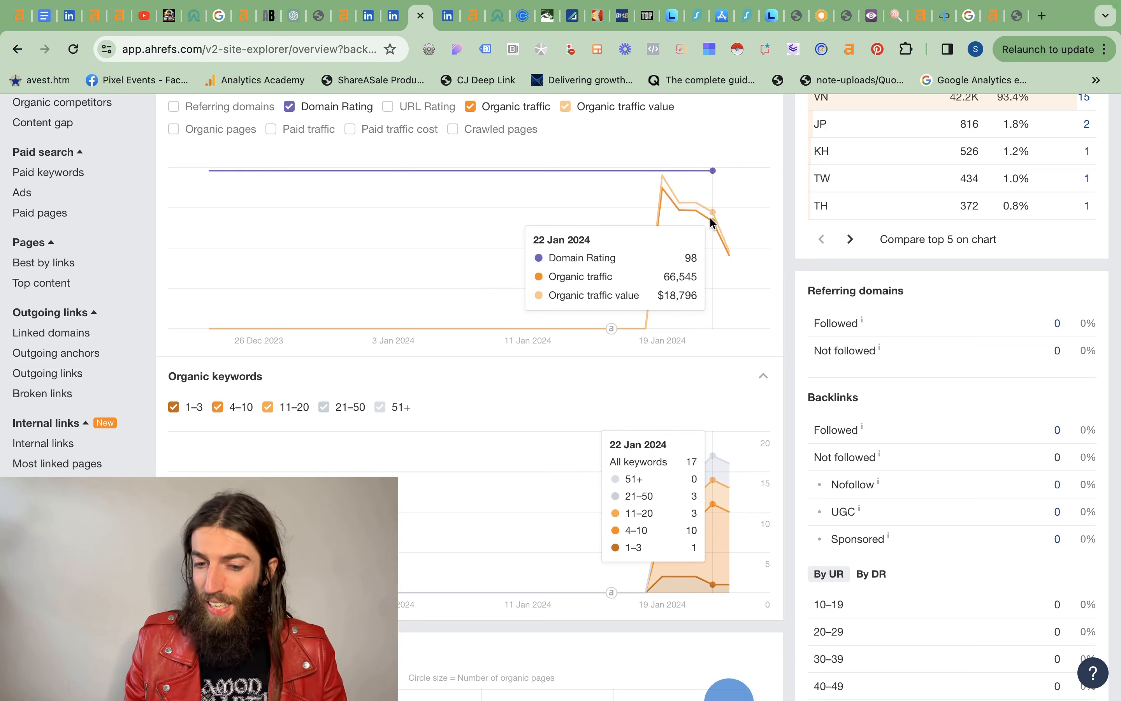
mouse_move(672, 213)
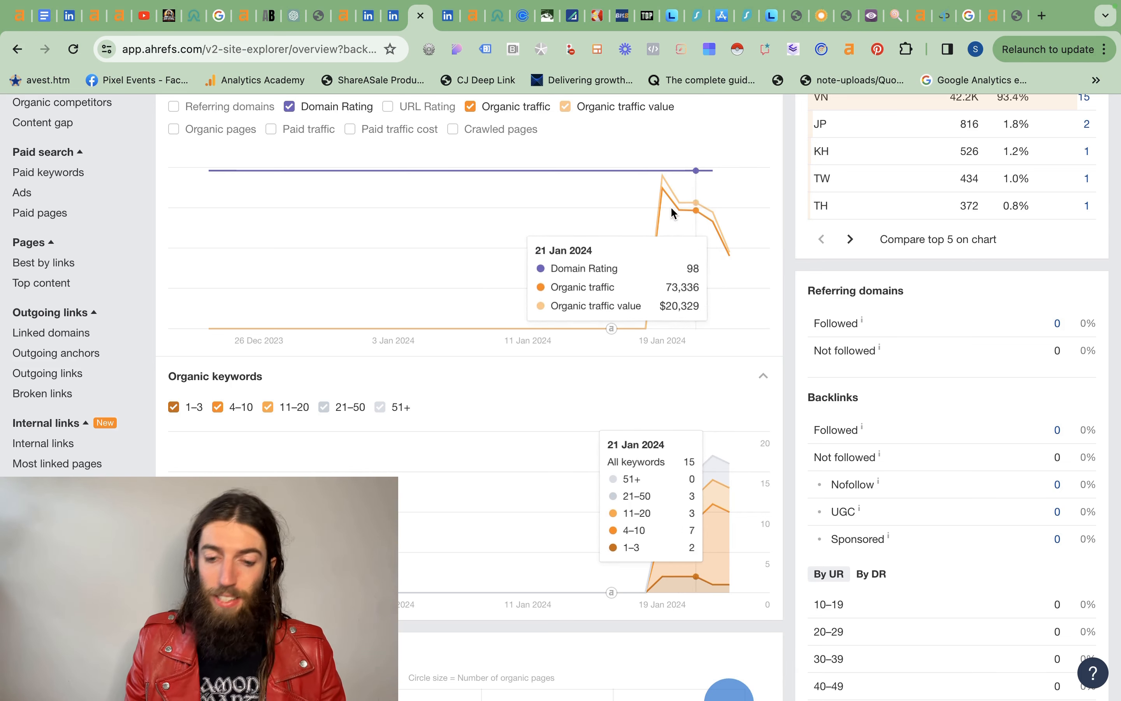
mouse_move(644, 551)
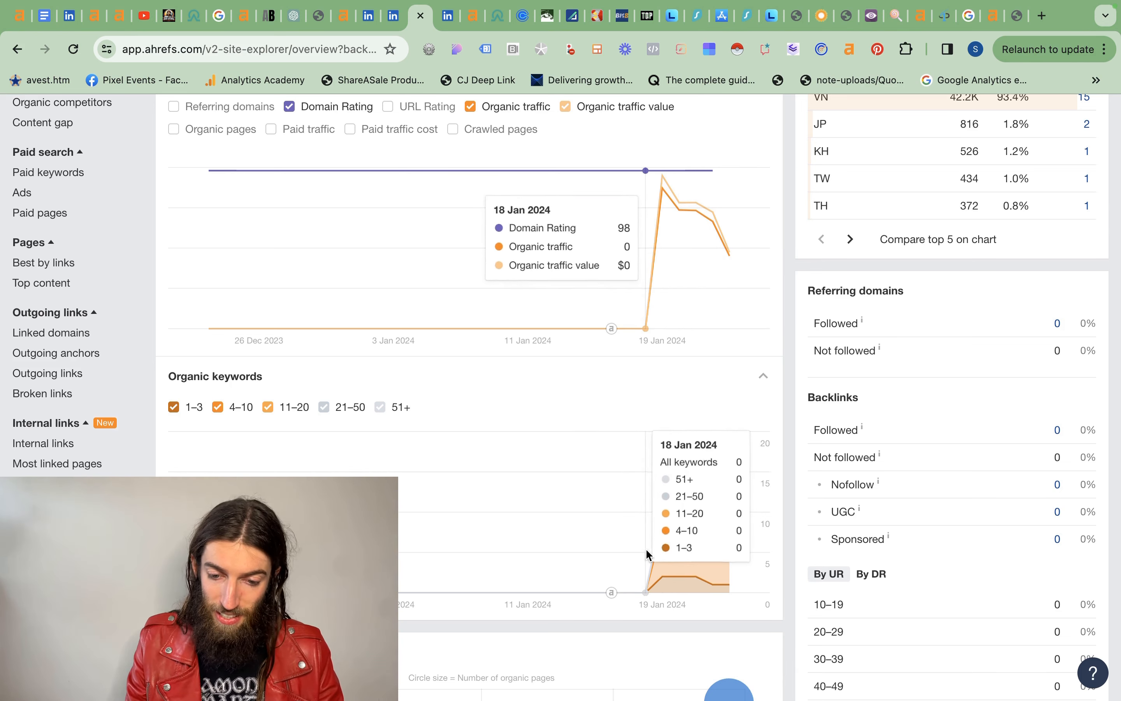
mouse_move(708, 490)
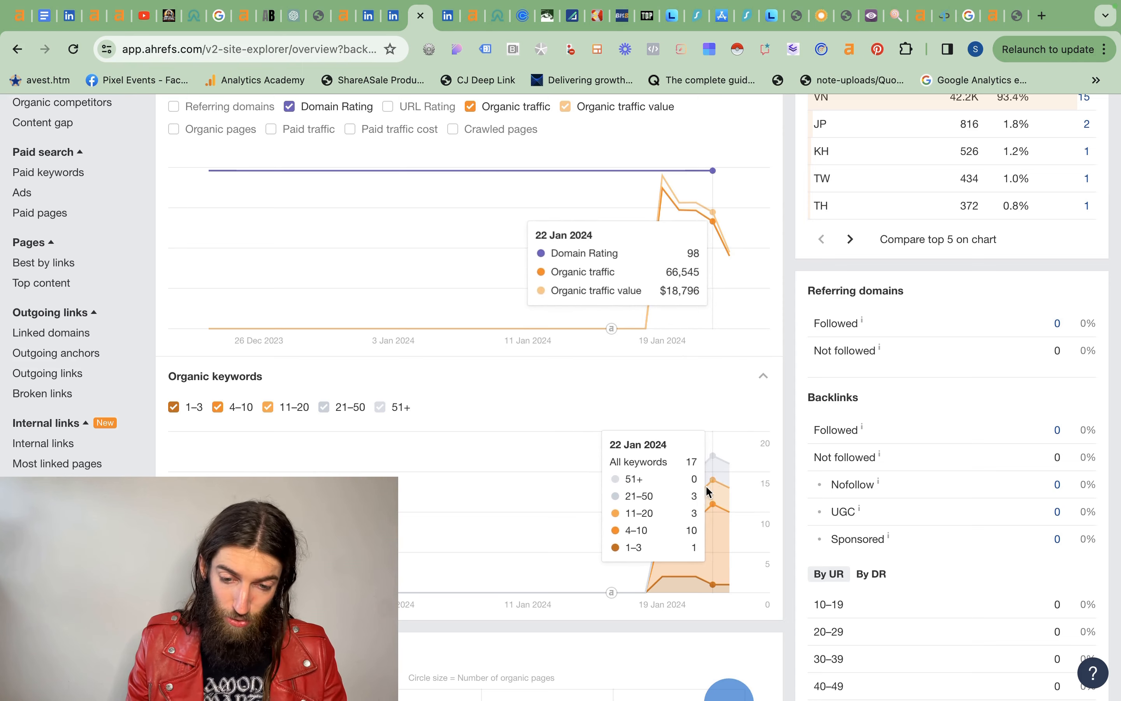
scroll("down", 3)
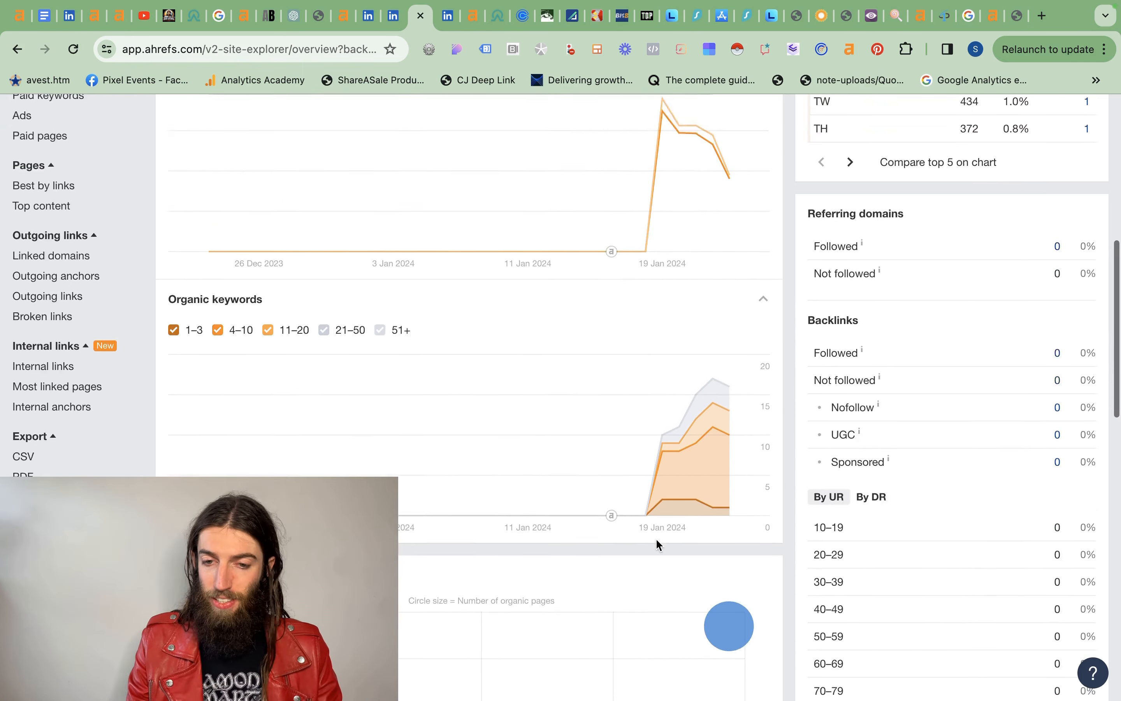
left_click(34, 179)
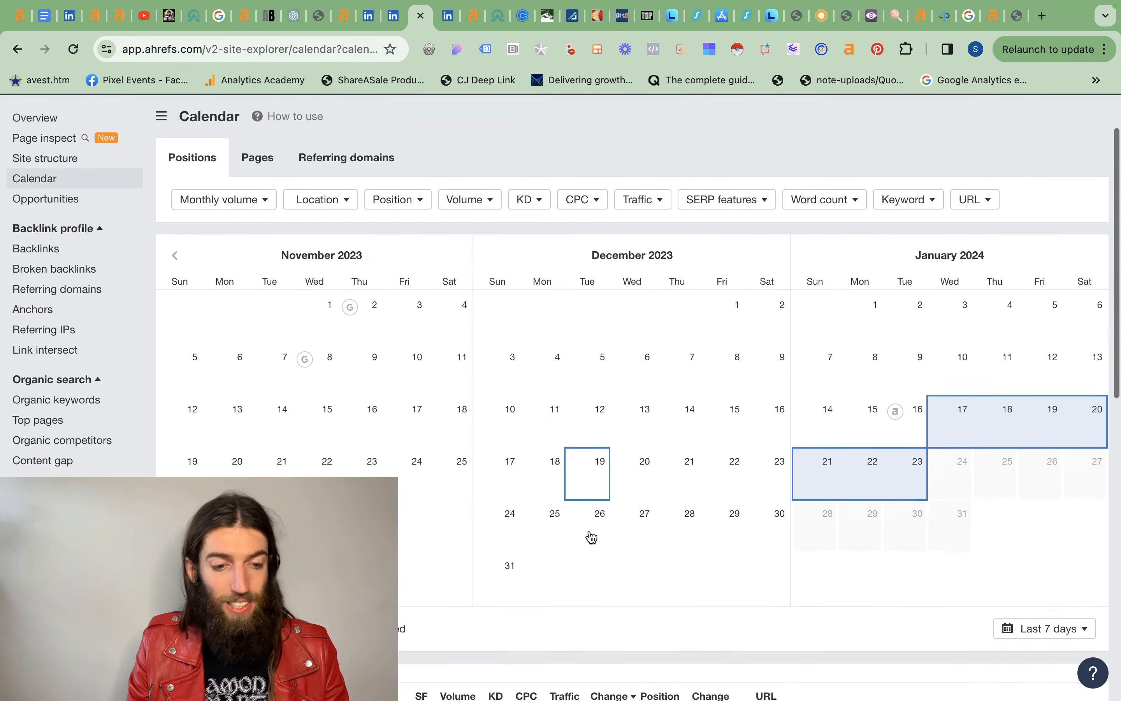
scroll("down", 3)
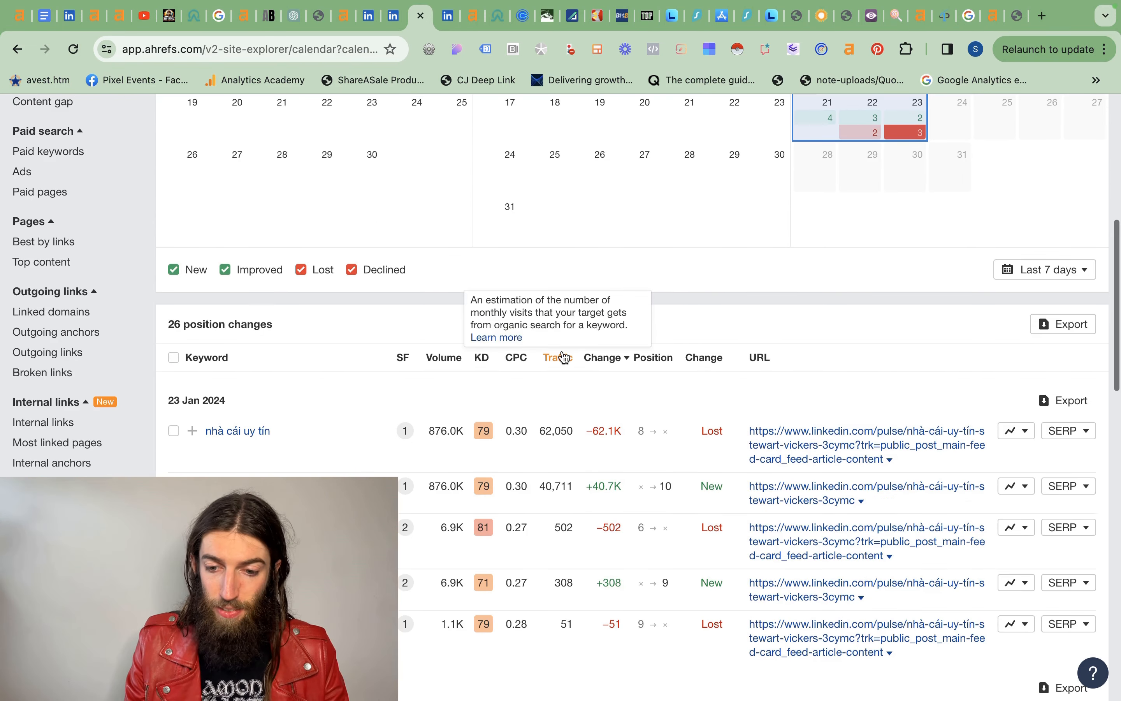
scroll("down", 3)
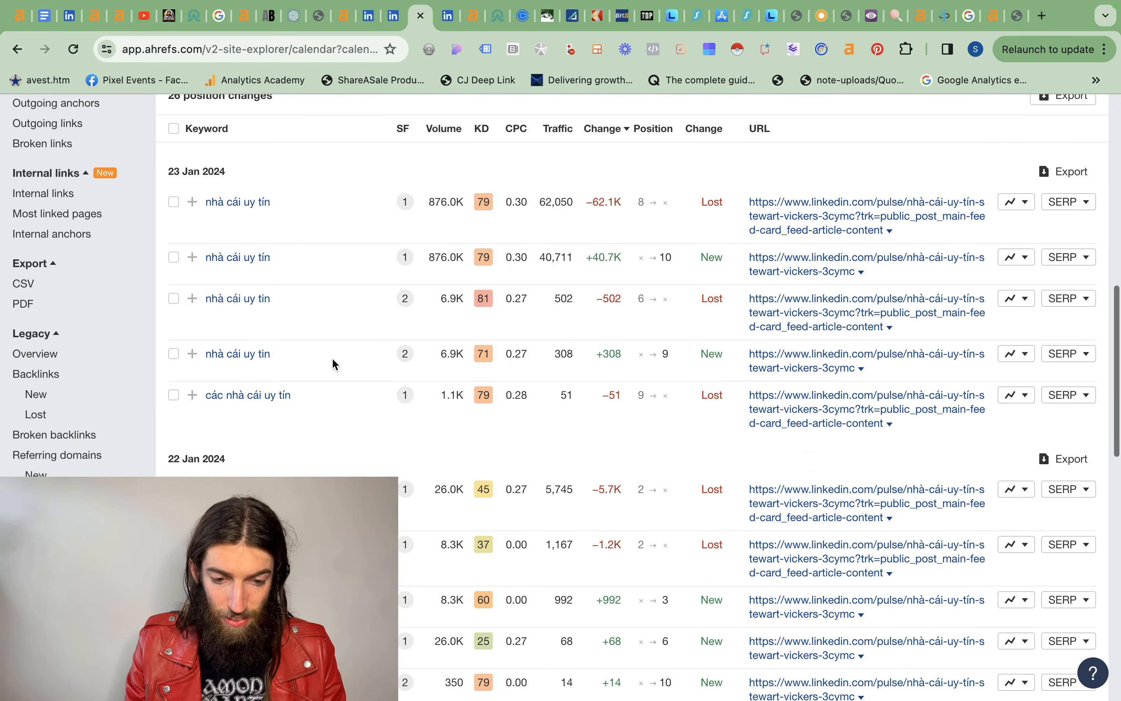
scroll("down", 3)
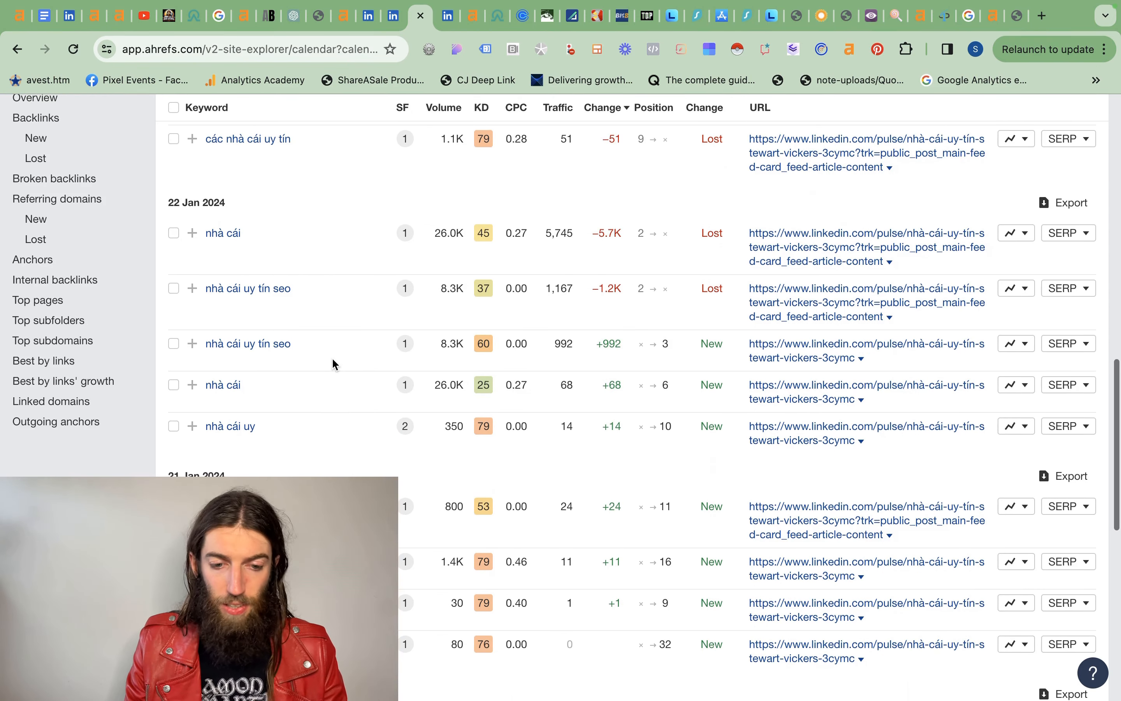
scroll("down", 3)
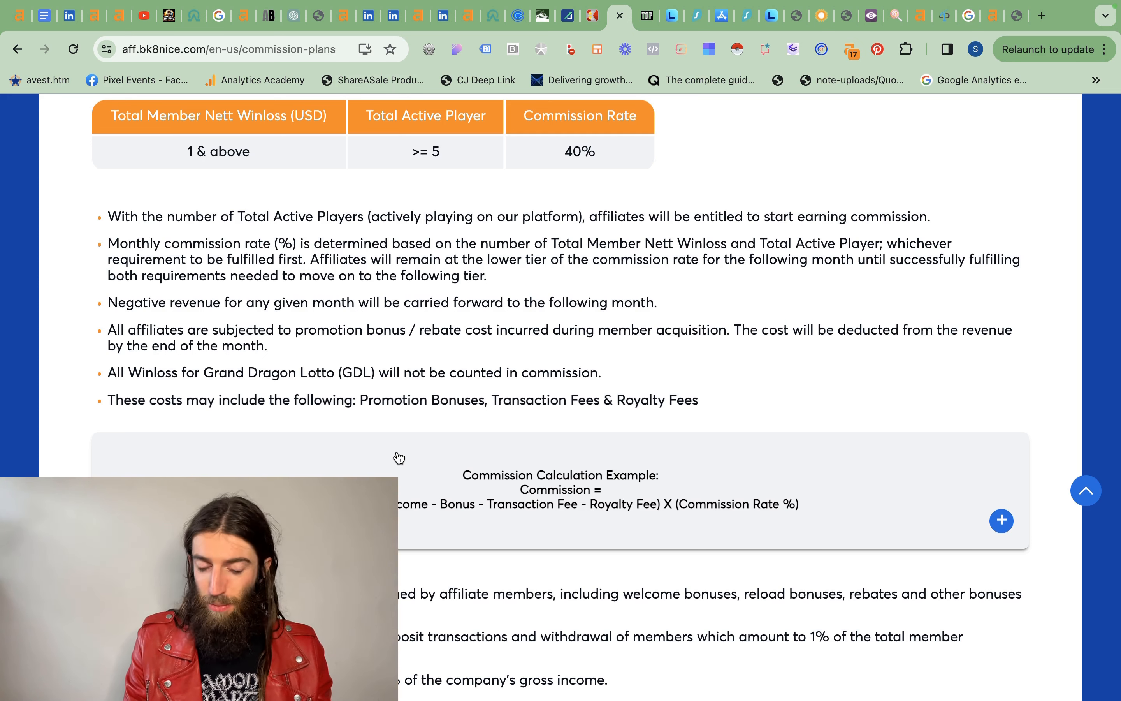
mouse_move(557, 428)
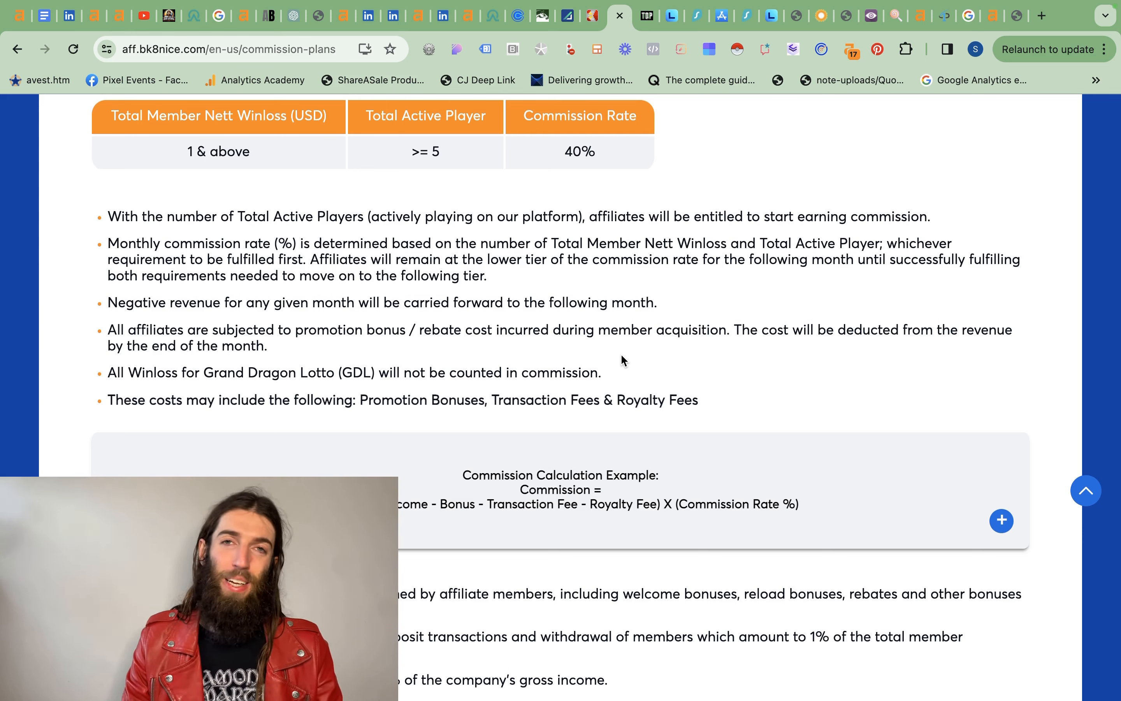
mouse_move(500, 390)
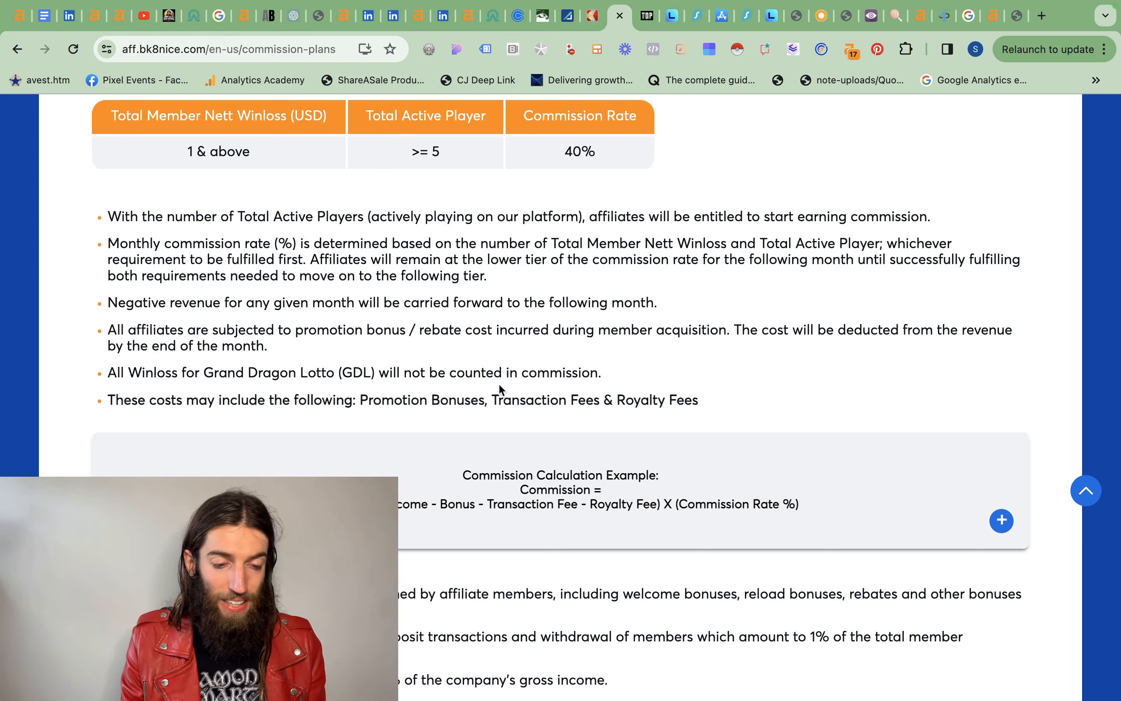
- Review the BK8 commission terms and calculation example, then return to the Ahrefs position-change calendar
scroll("up", 3)
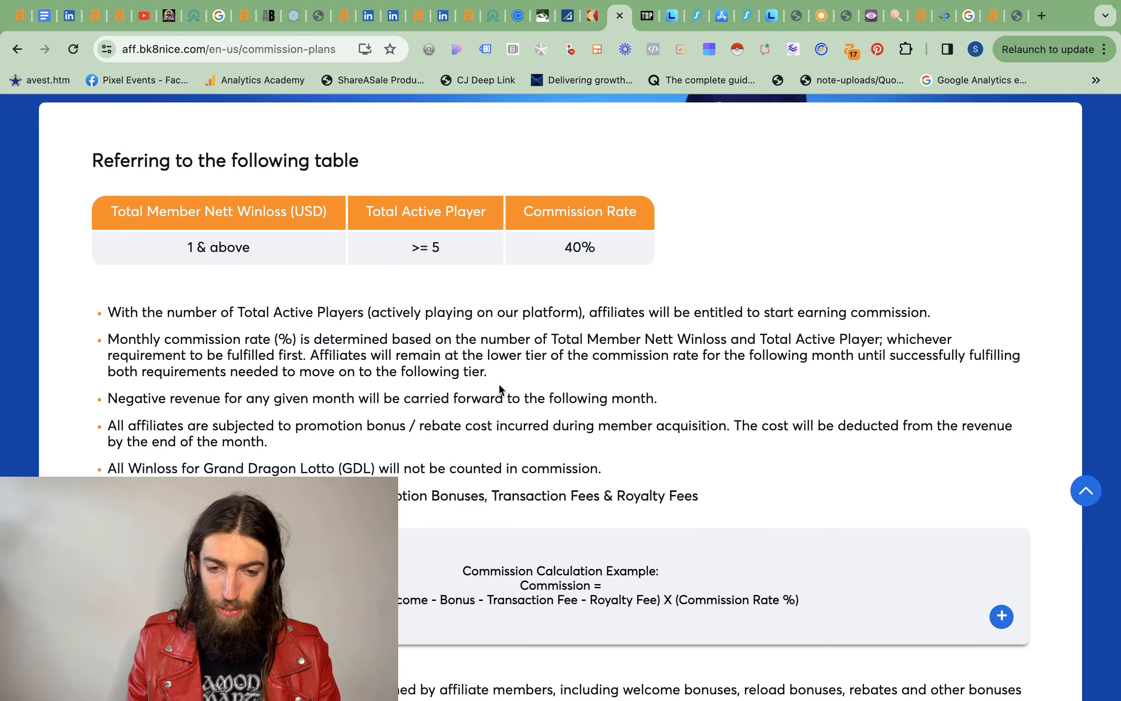
scroll("down", 3)
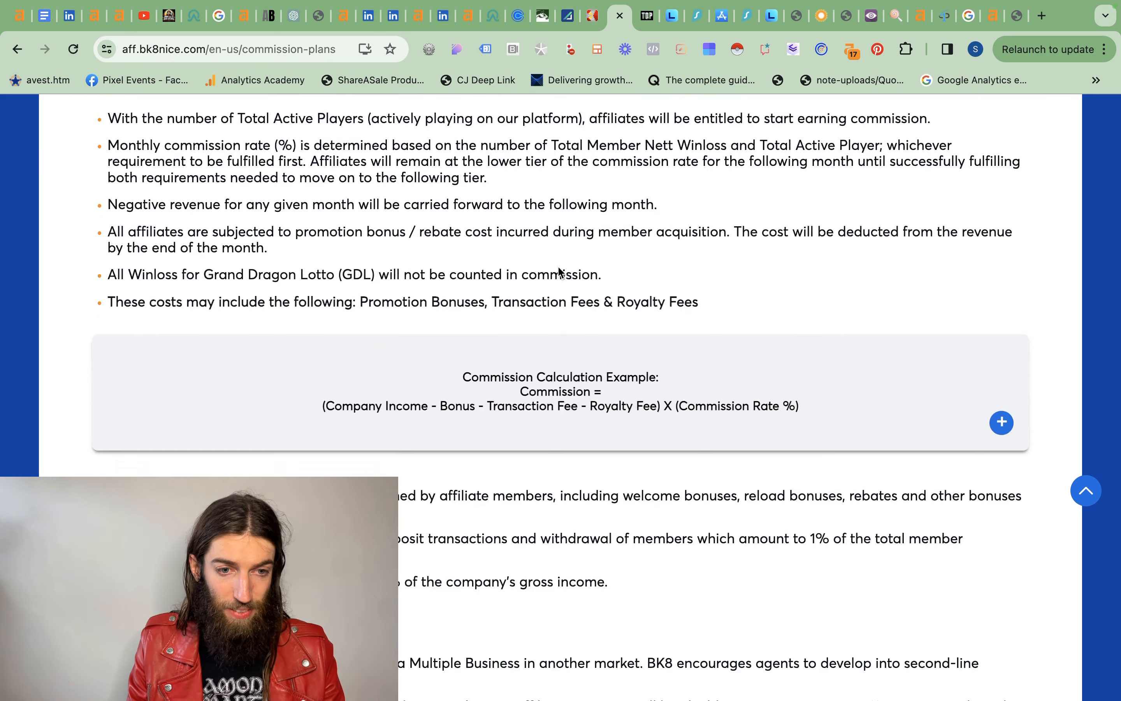
scroll("up", 3)
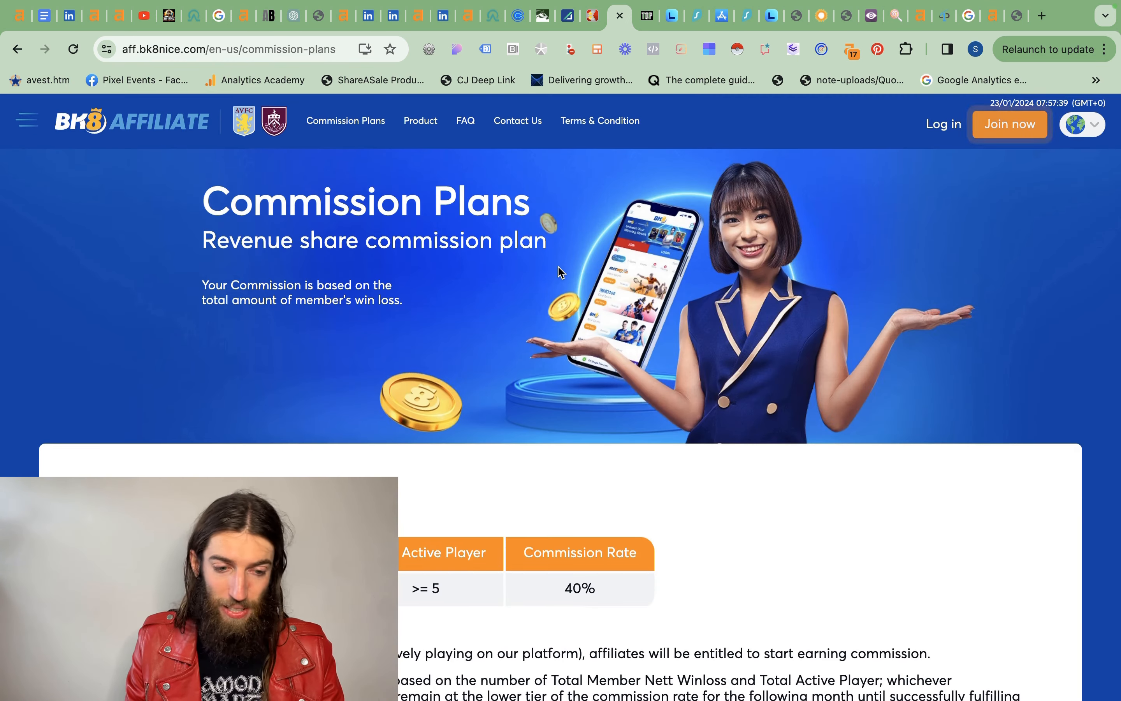
mouse_move(465, 320)
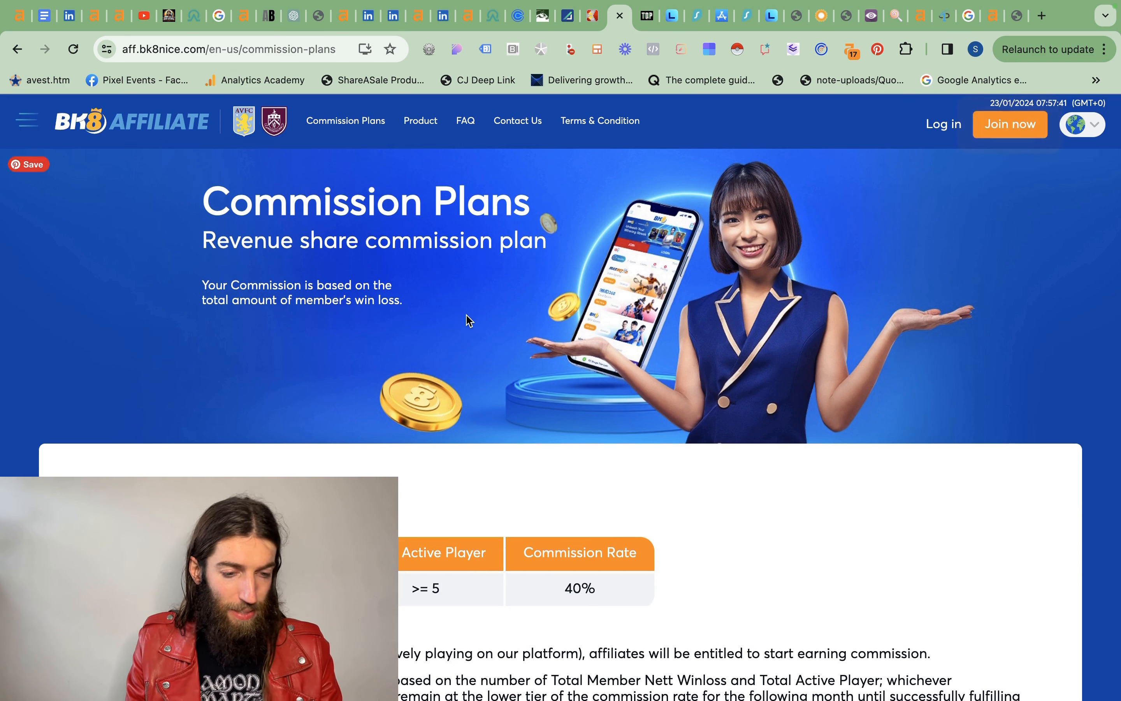
mouse_move(416, 245)
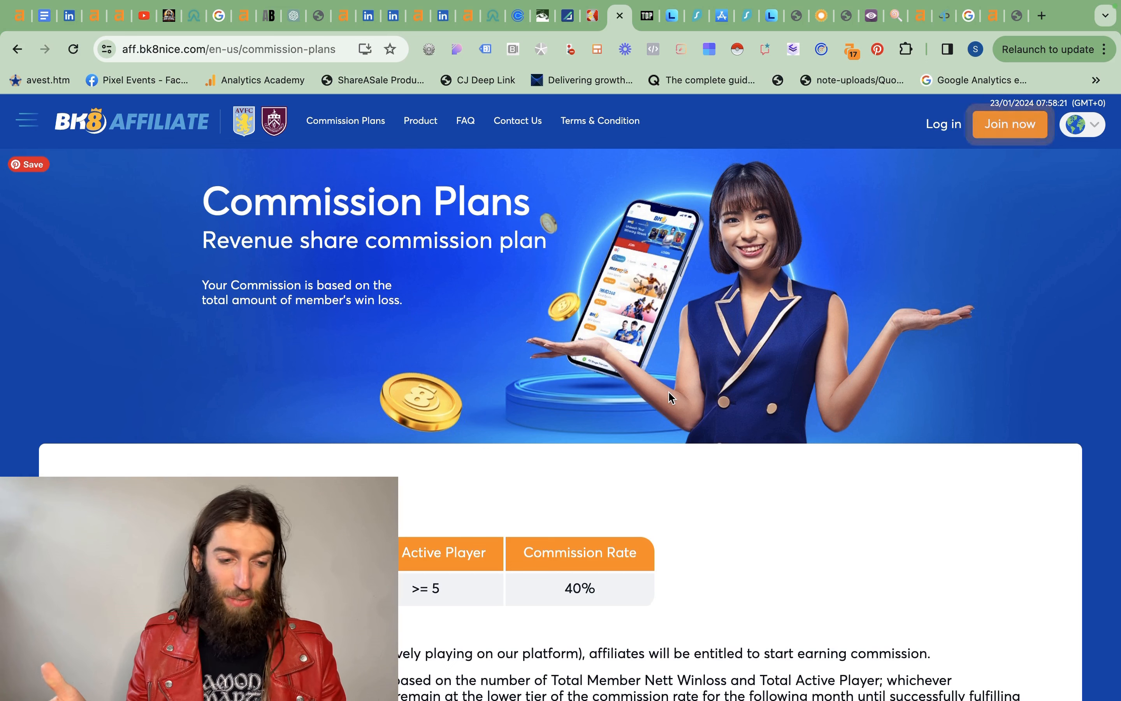
mouse_move(640, 413)
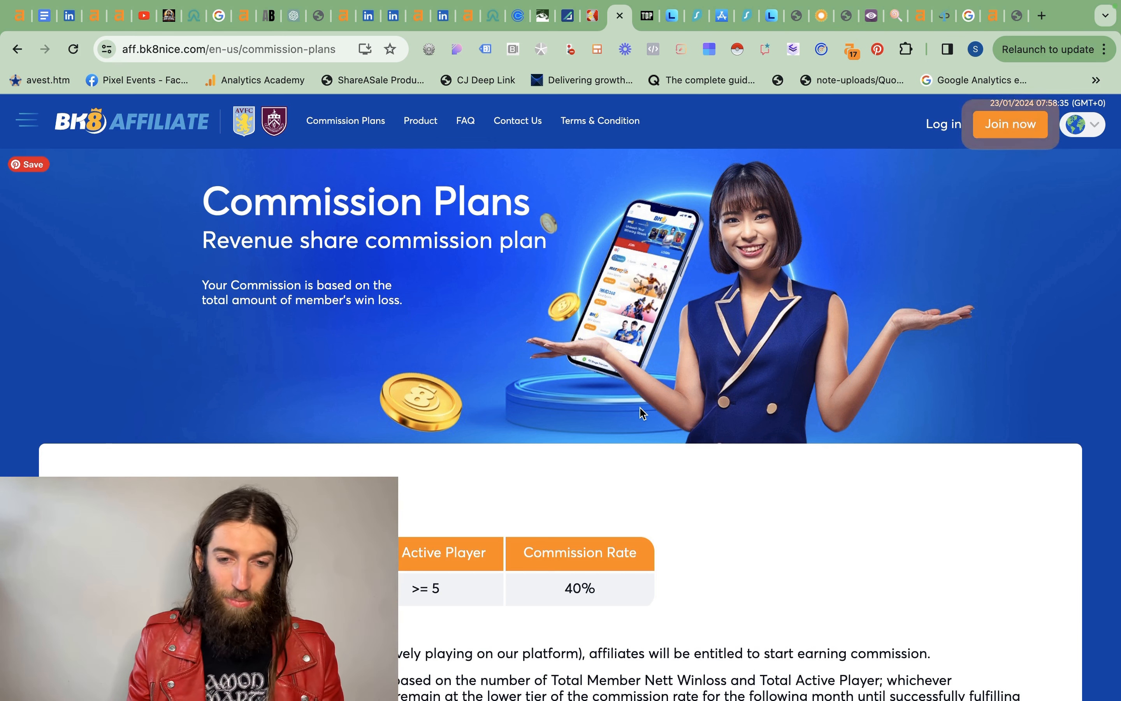
left_click(418, 14)
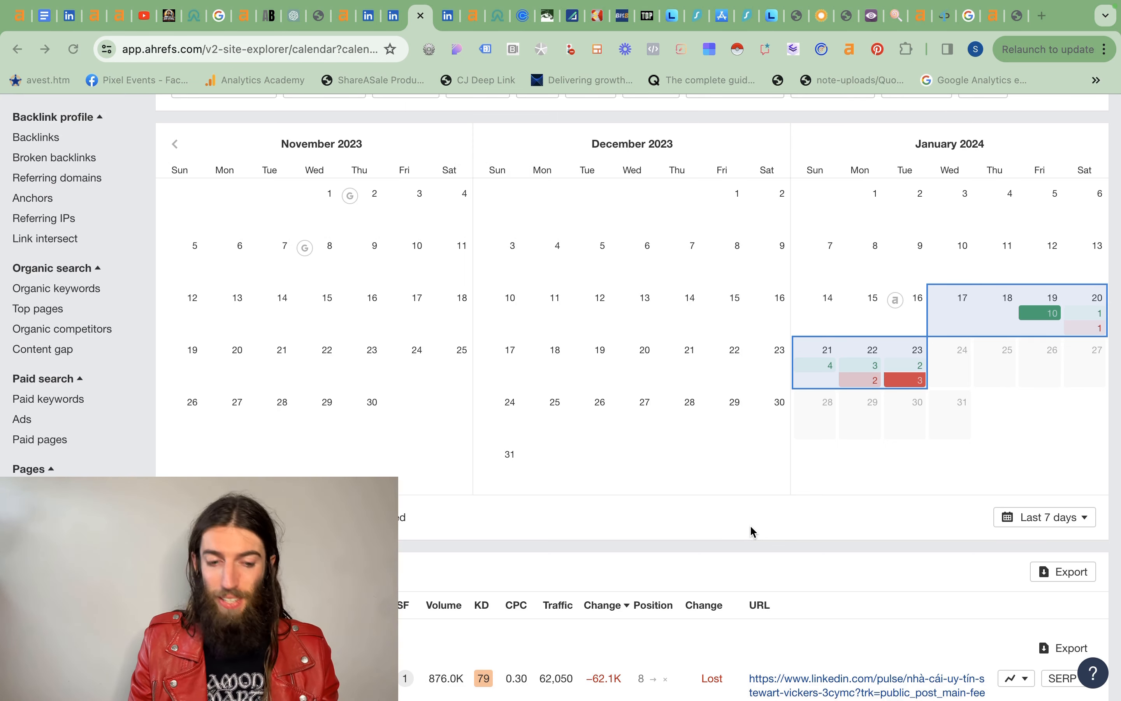
- Scroll the position changes down to 19 Jan 2024 and highlight nhà cái uy tín entering at position 7
scroll("down", 3)
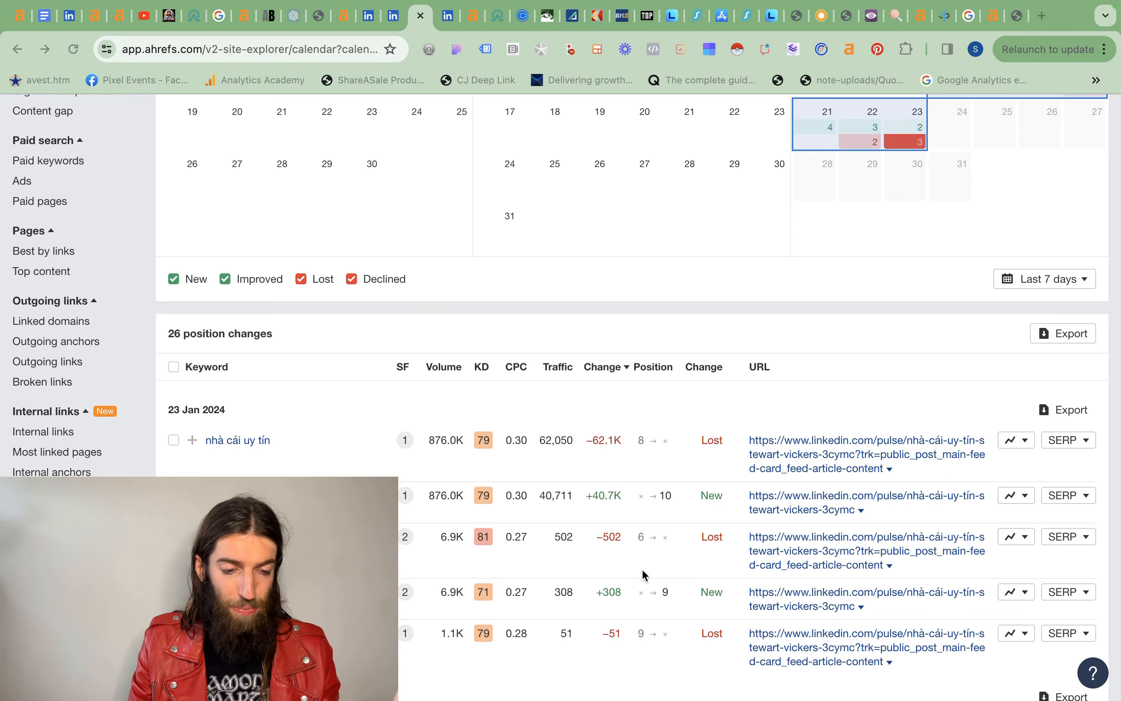
scroll("down", 3)
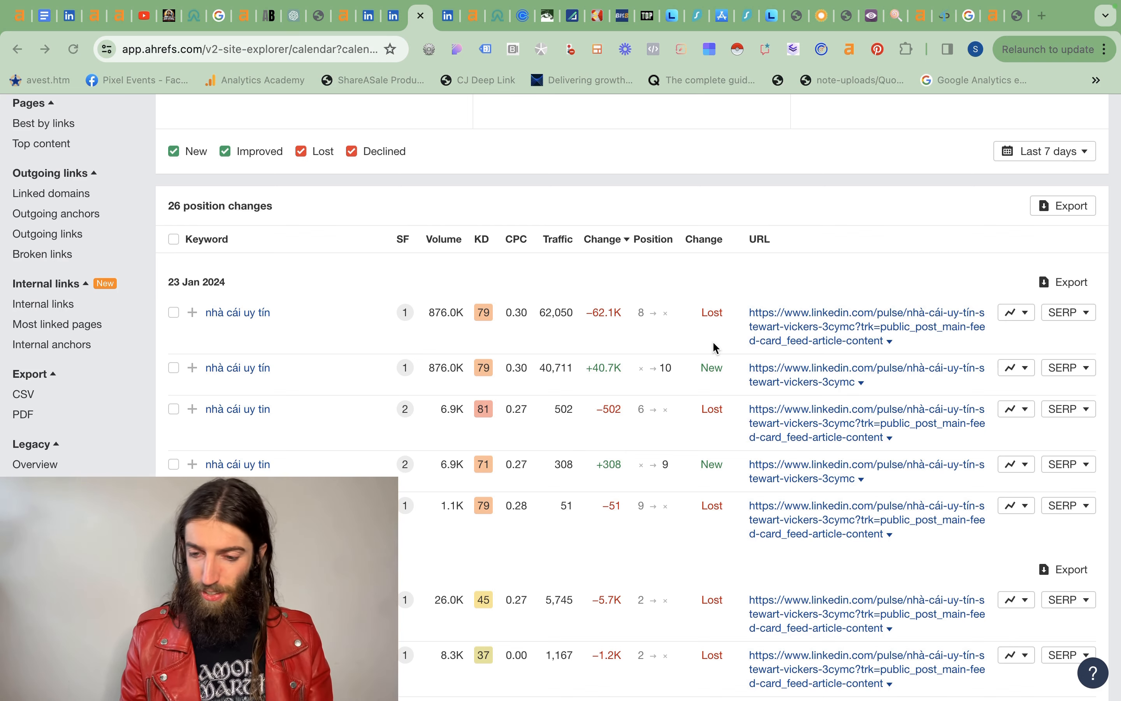
mouse_move(723, 545)
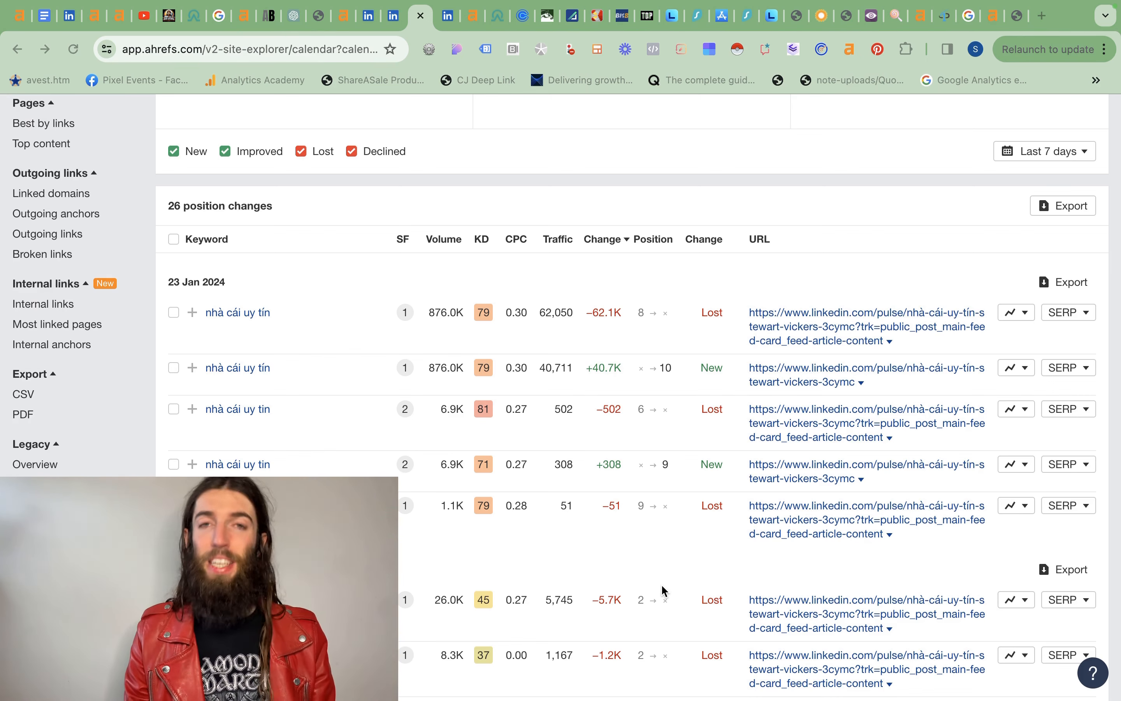
scroll("down", 3)
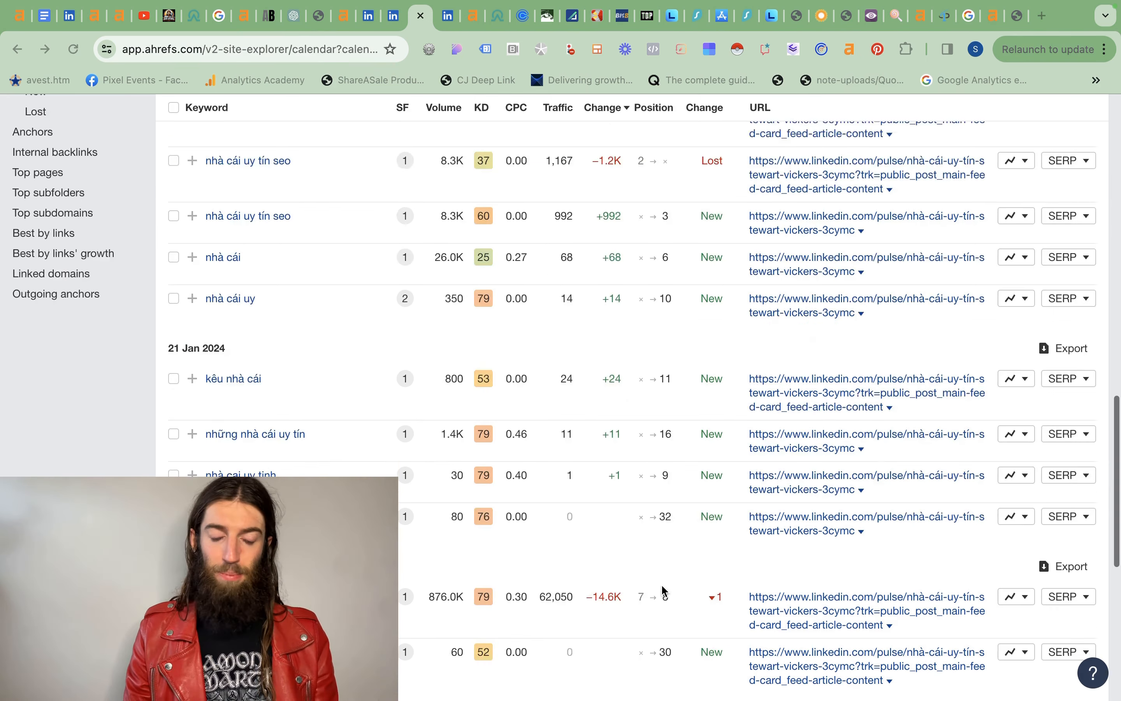
scroll("down", 3)
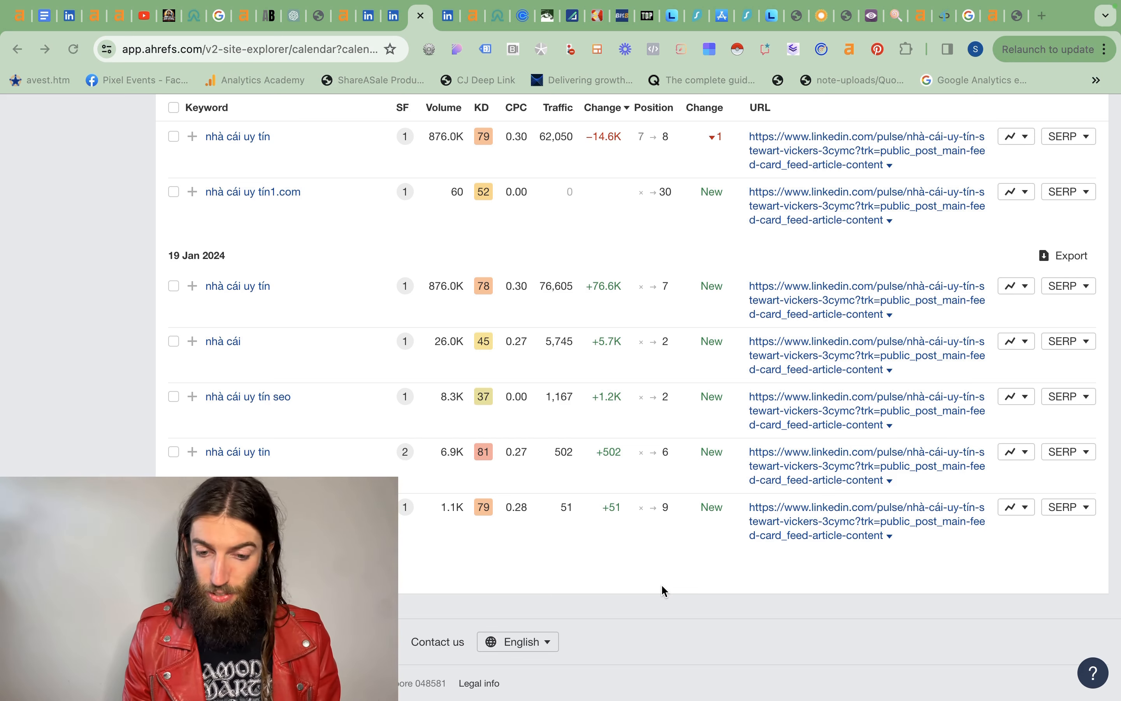
mouse_move(486, 317)
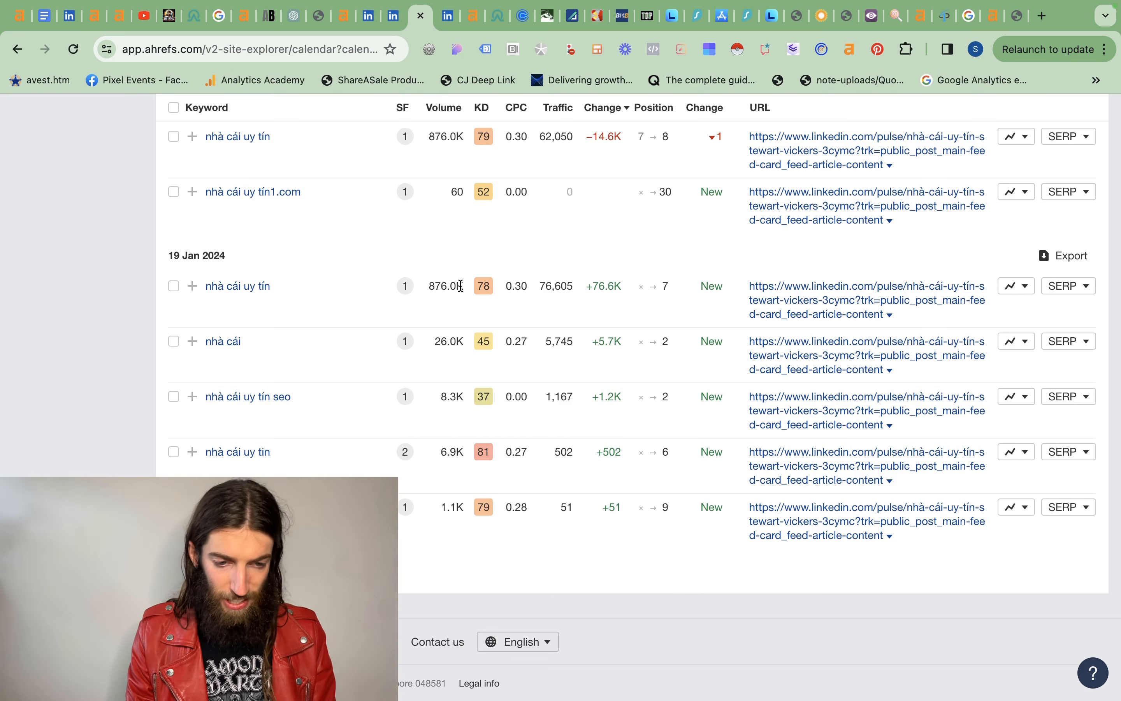
double_click(237, 286)
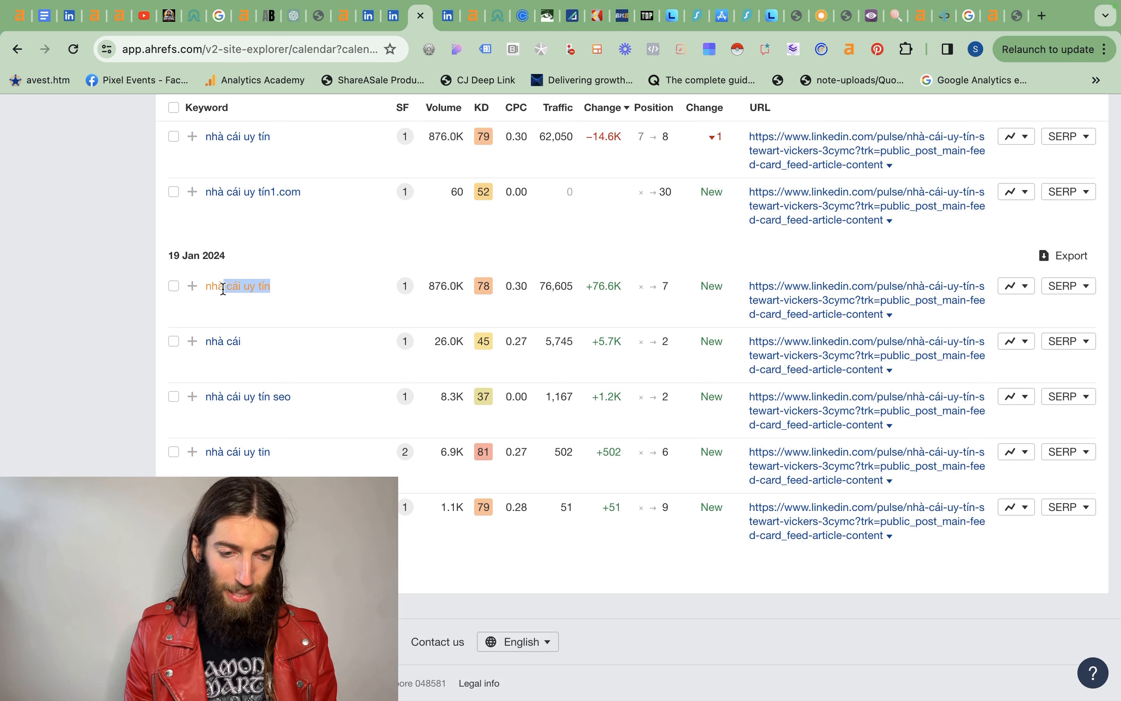
double_click(237, 286)
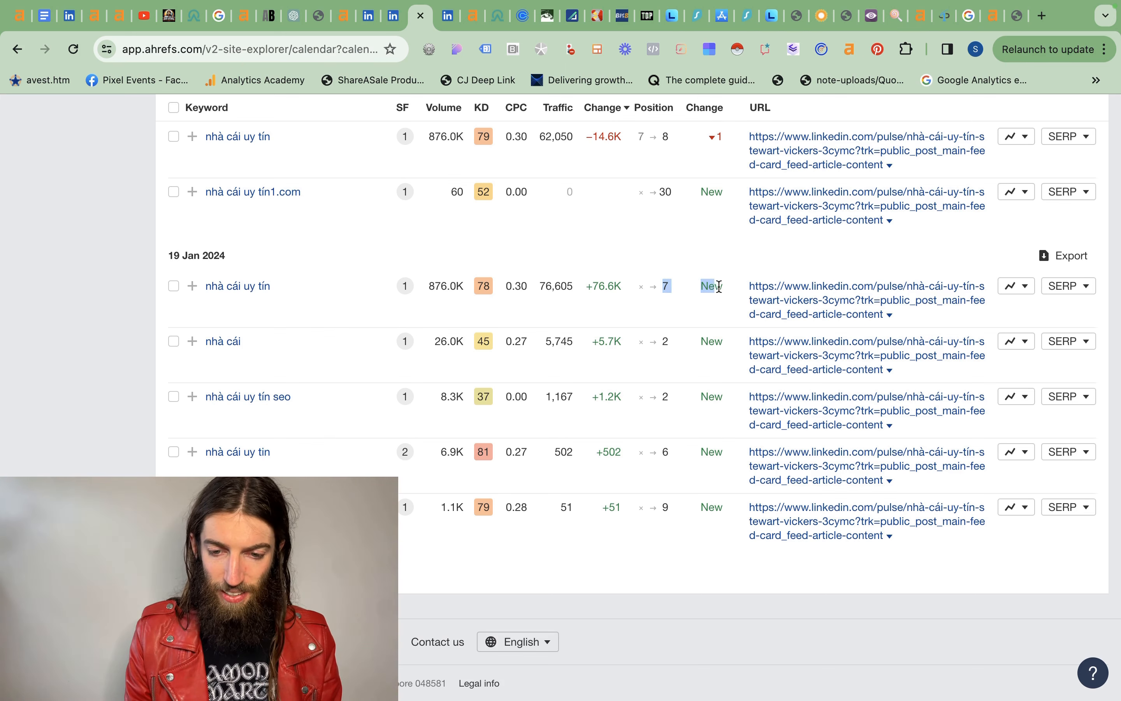
- Scroll the calendar list back up to the most recent position changes
scroll("up", 3)
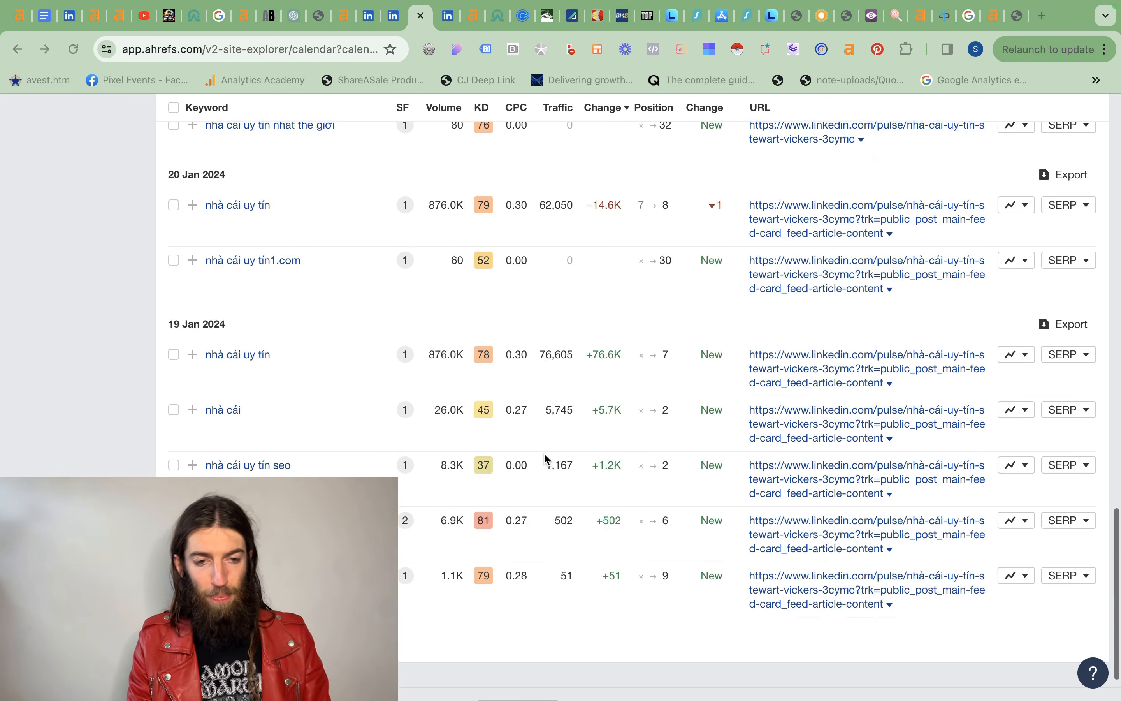
scroll("up", 3)
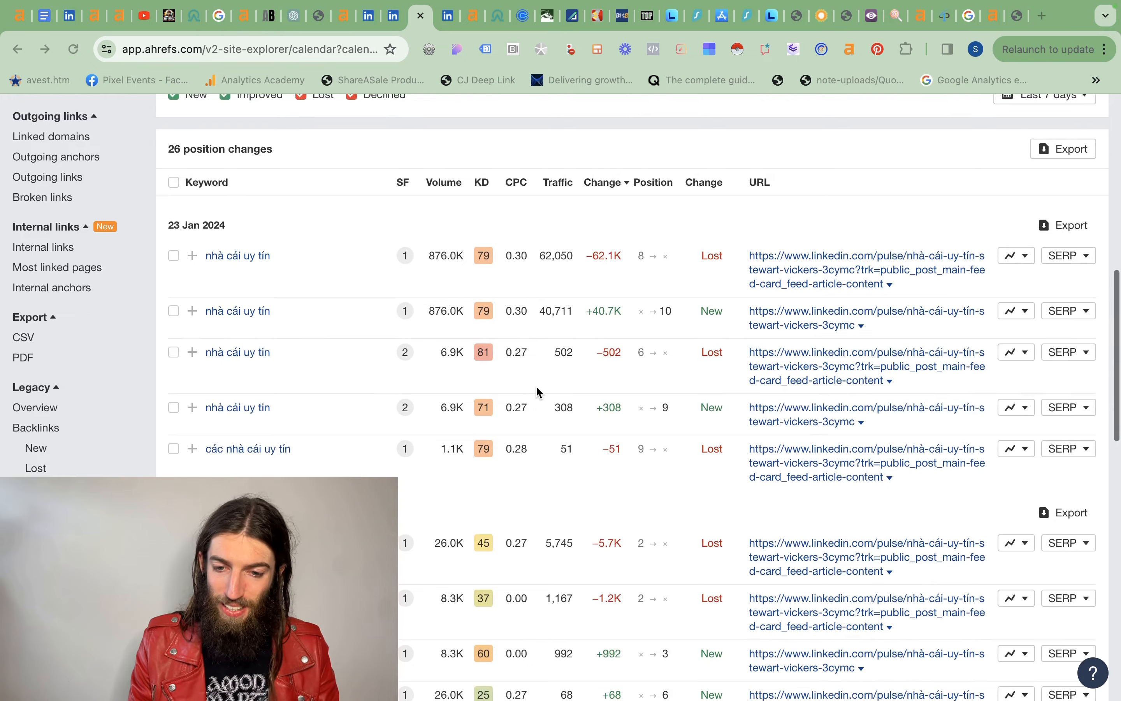
scroll("up", 3)
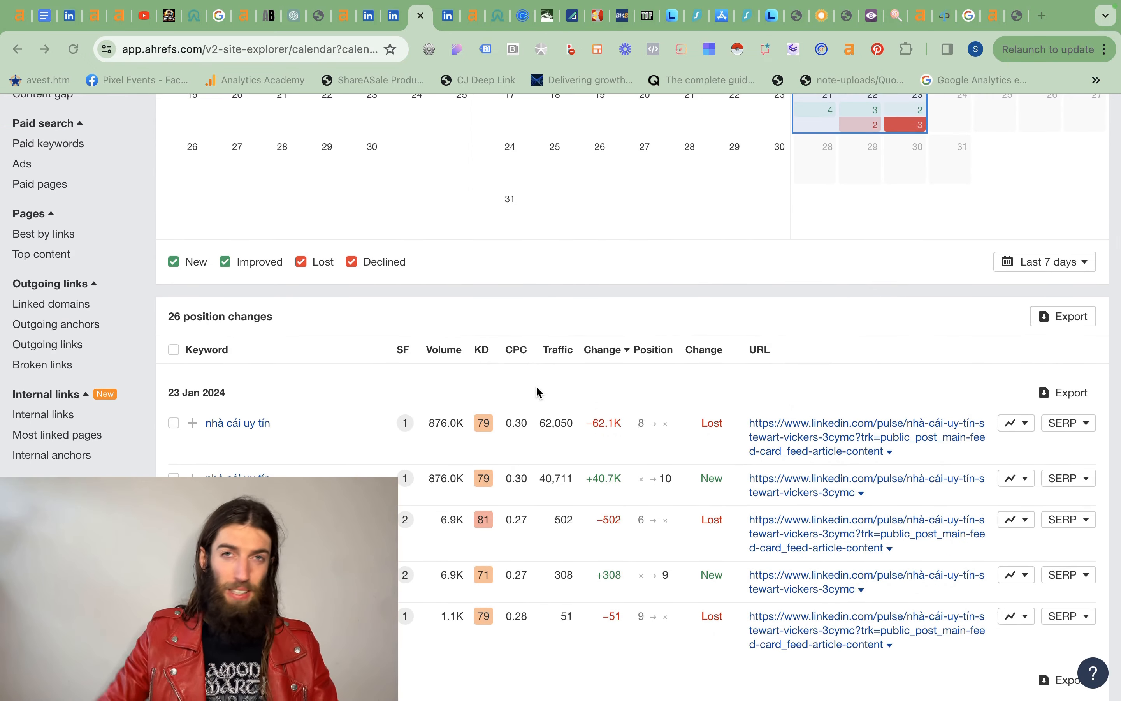
mouse_move(472, 21)
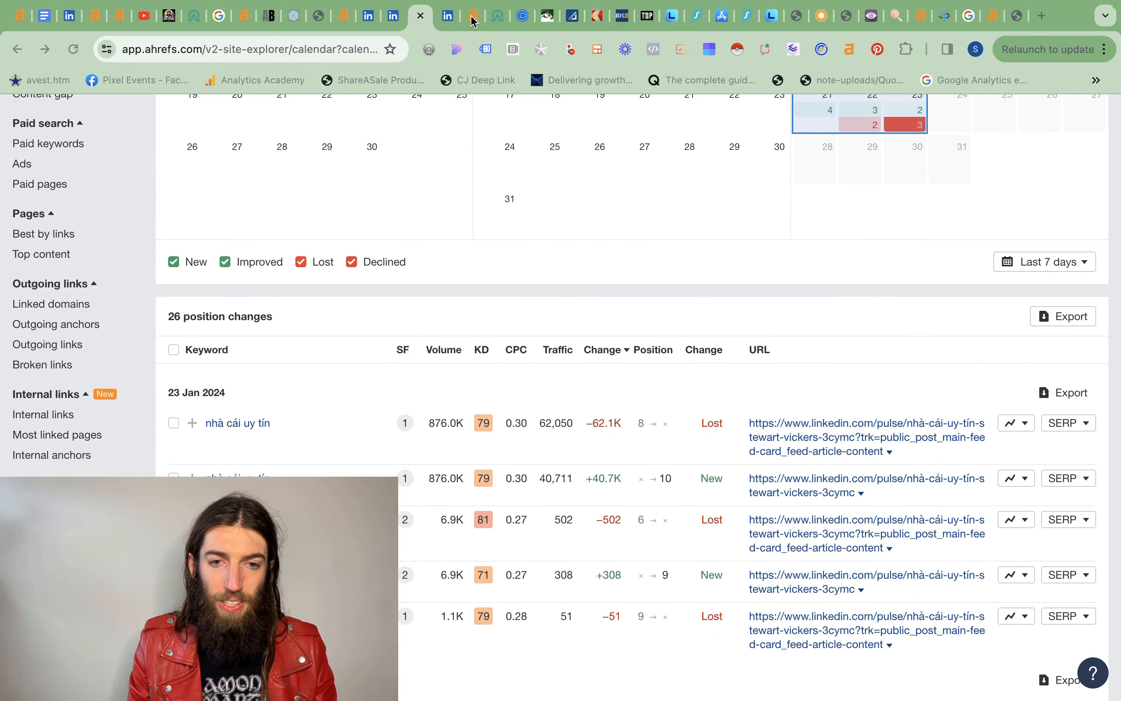
mouse_move(478, 35)
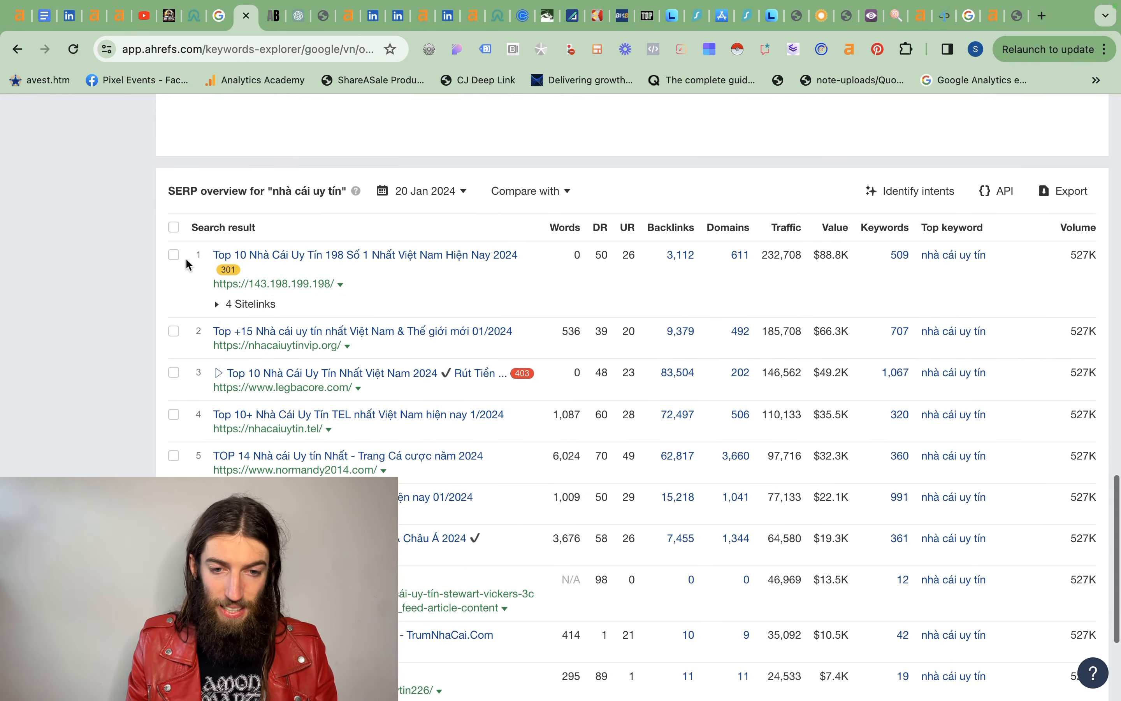
- Switch the SERP overview for nhà cái uy tín to the 23 Jan 2024 snapshot and review the results
scroll("down", 3)
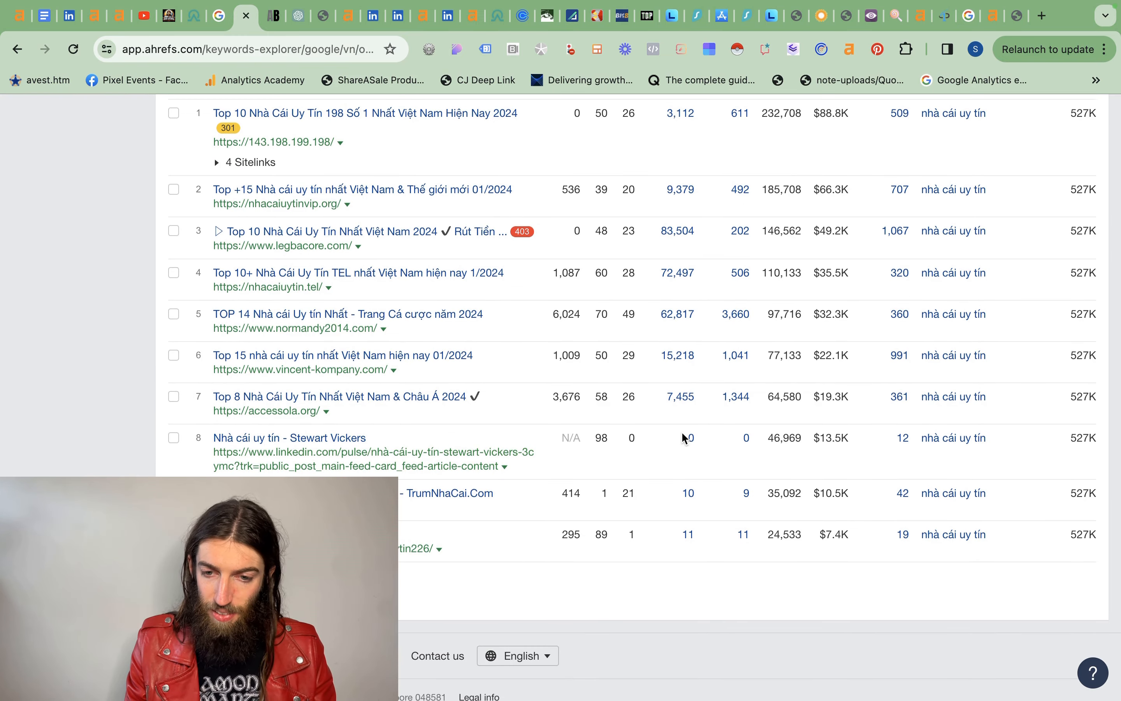
left_click(422, 180)
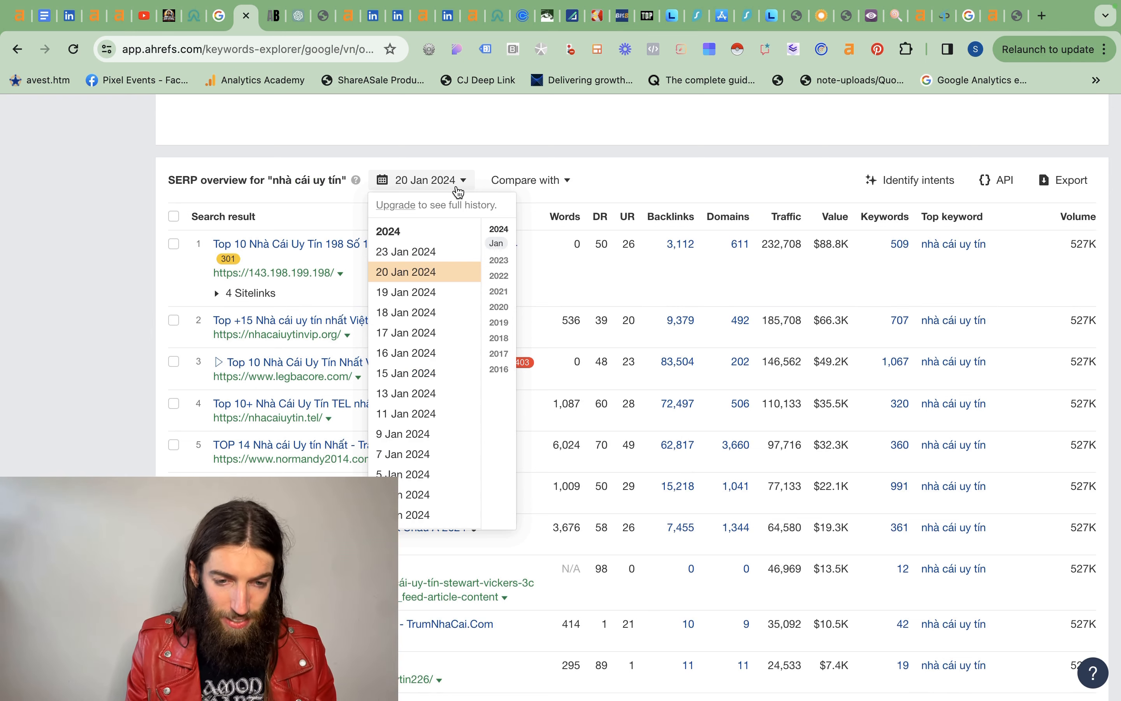
left_click(404, 250)
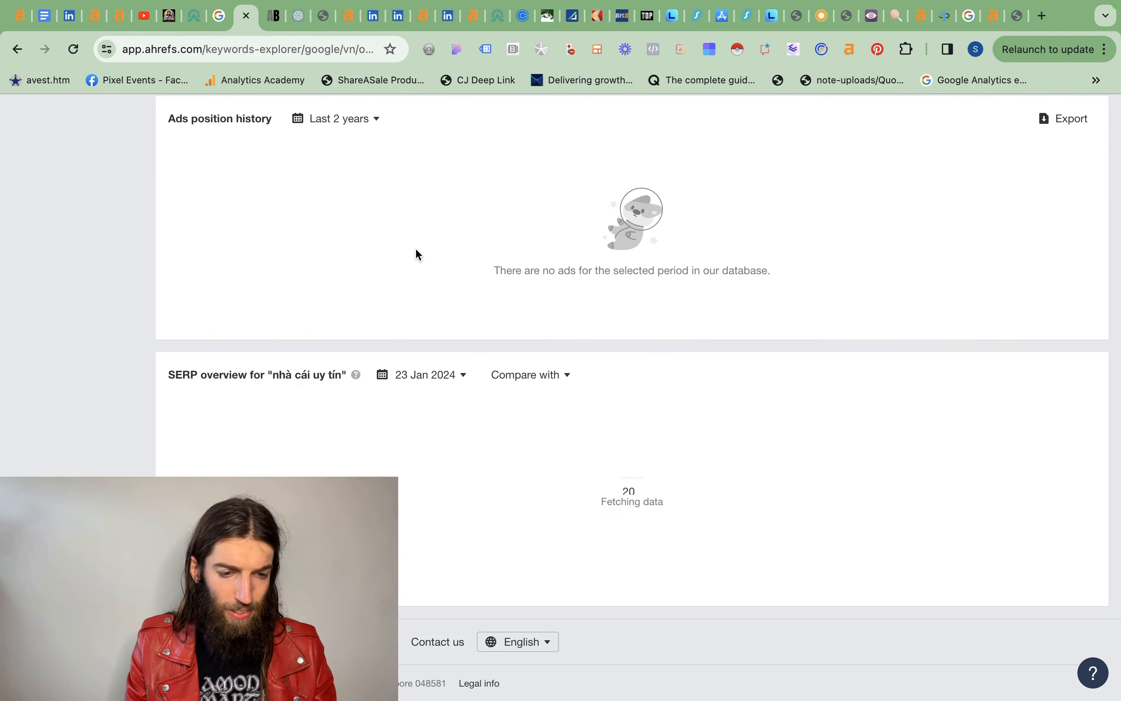
scroll("down", 3)
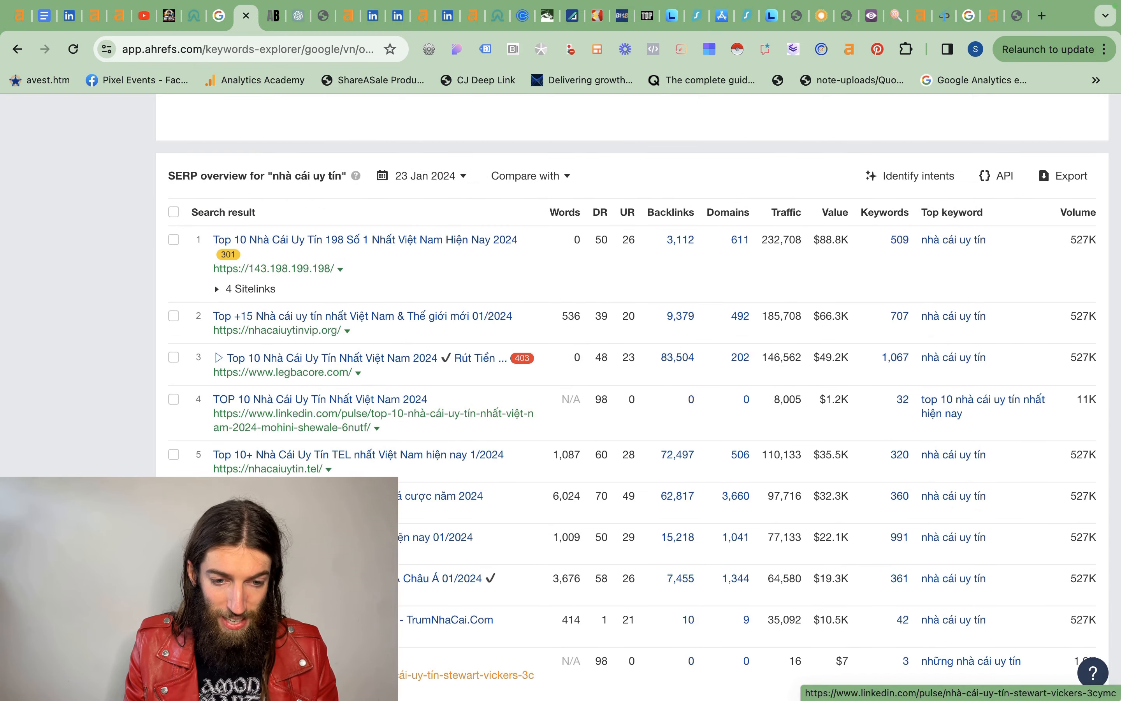
scroll("down", 3)
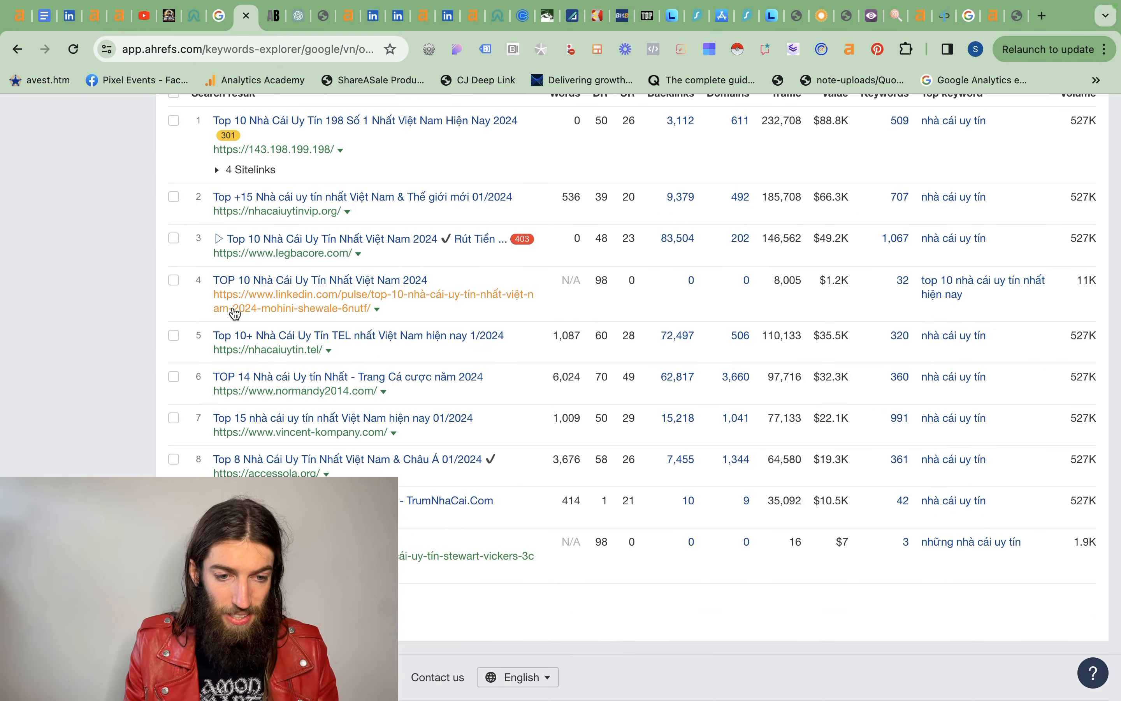